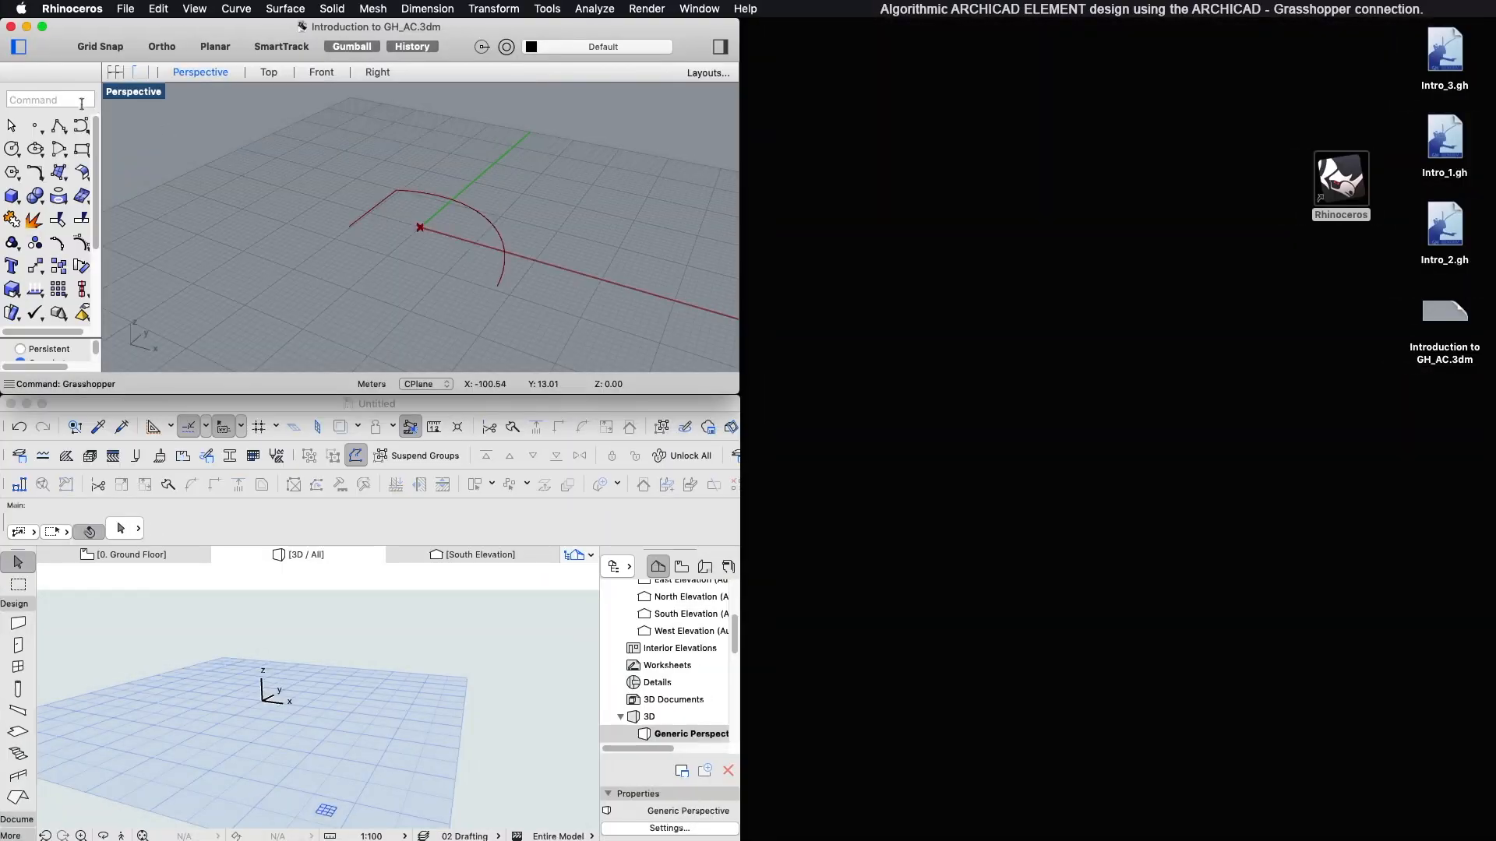
# - Show the ARCHICAD component ribbon in Grasshopper and bring the ARCHICAD project window forward
pyautogui.write('d')
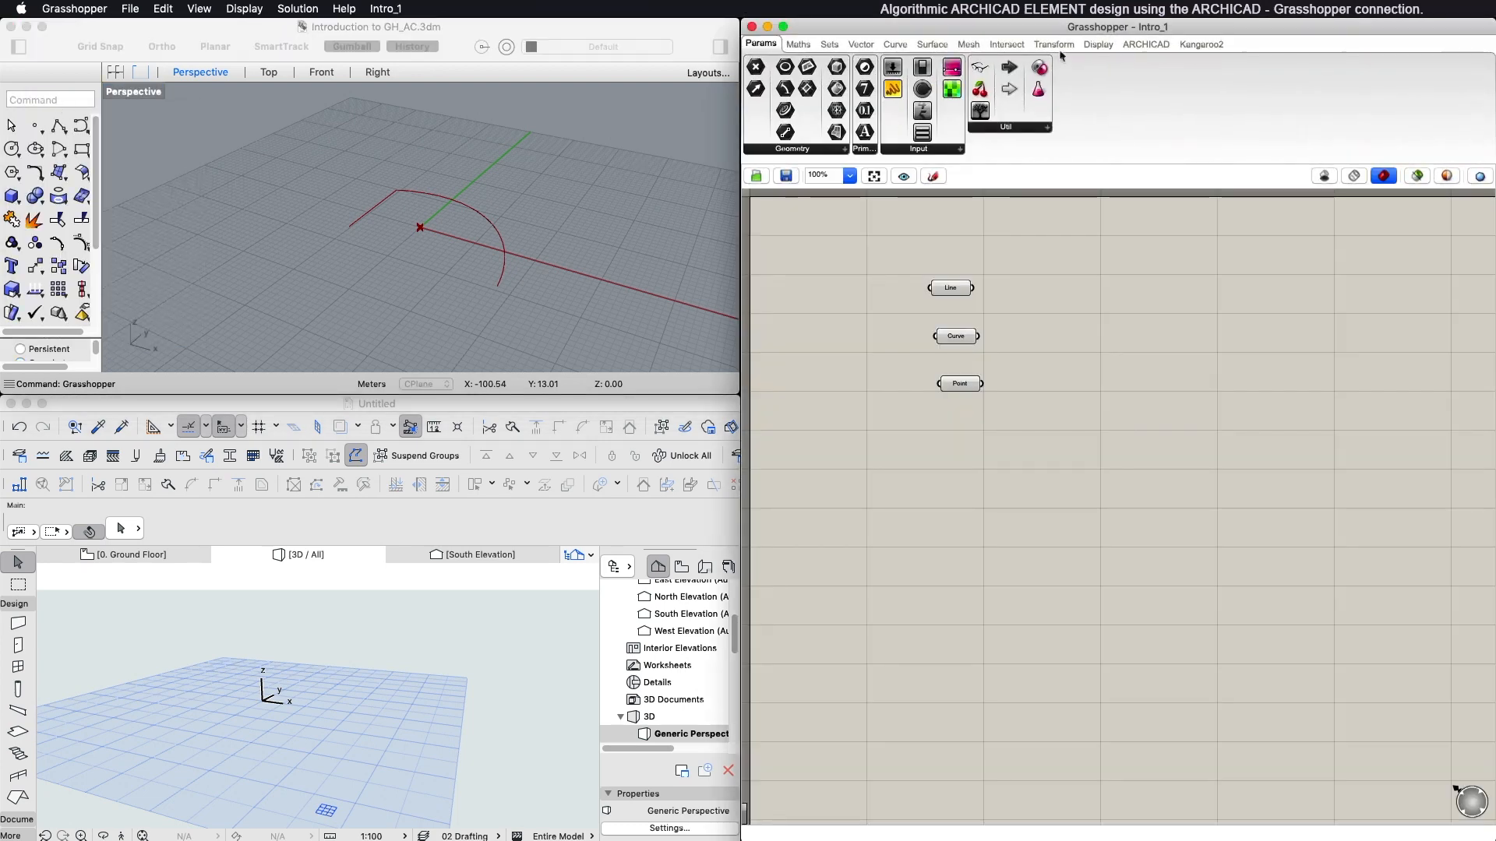
pyautogui.click(1145, 44)
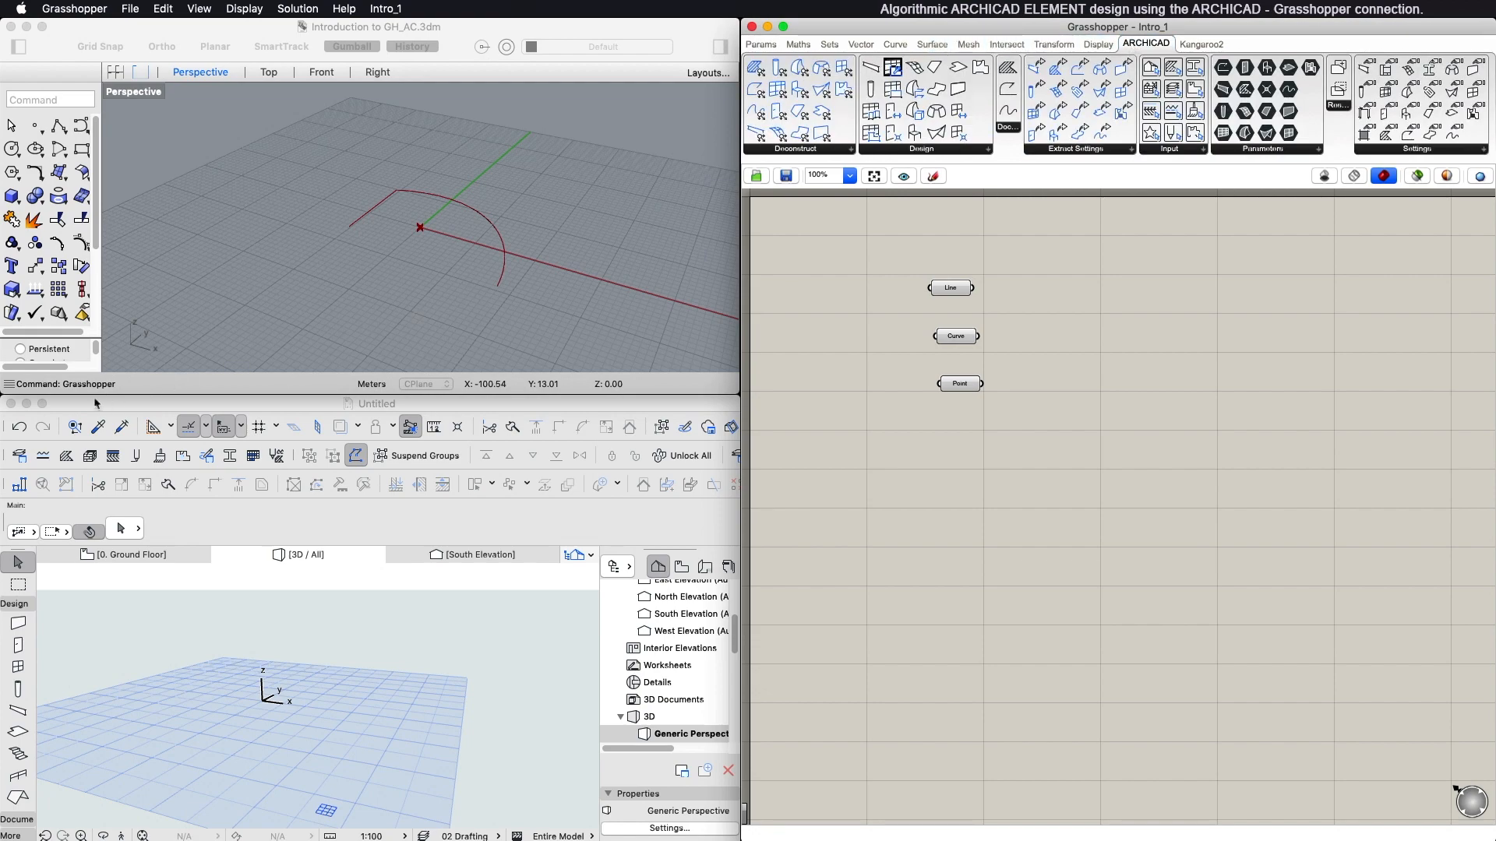
pyautogui.click(123, 10)
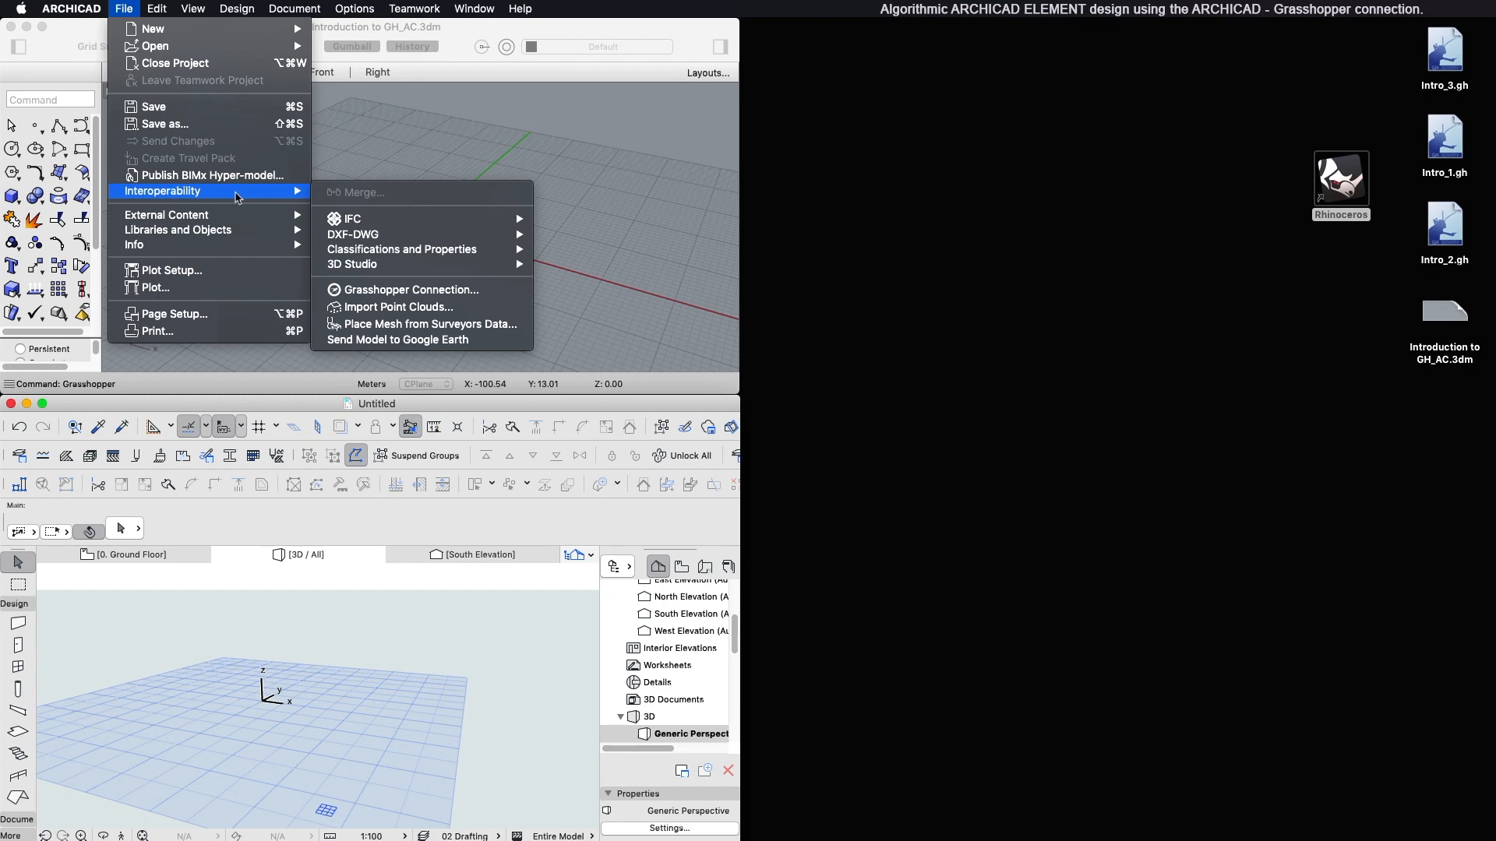
pyautogui.moveTo(254, 198)
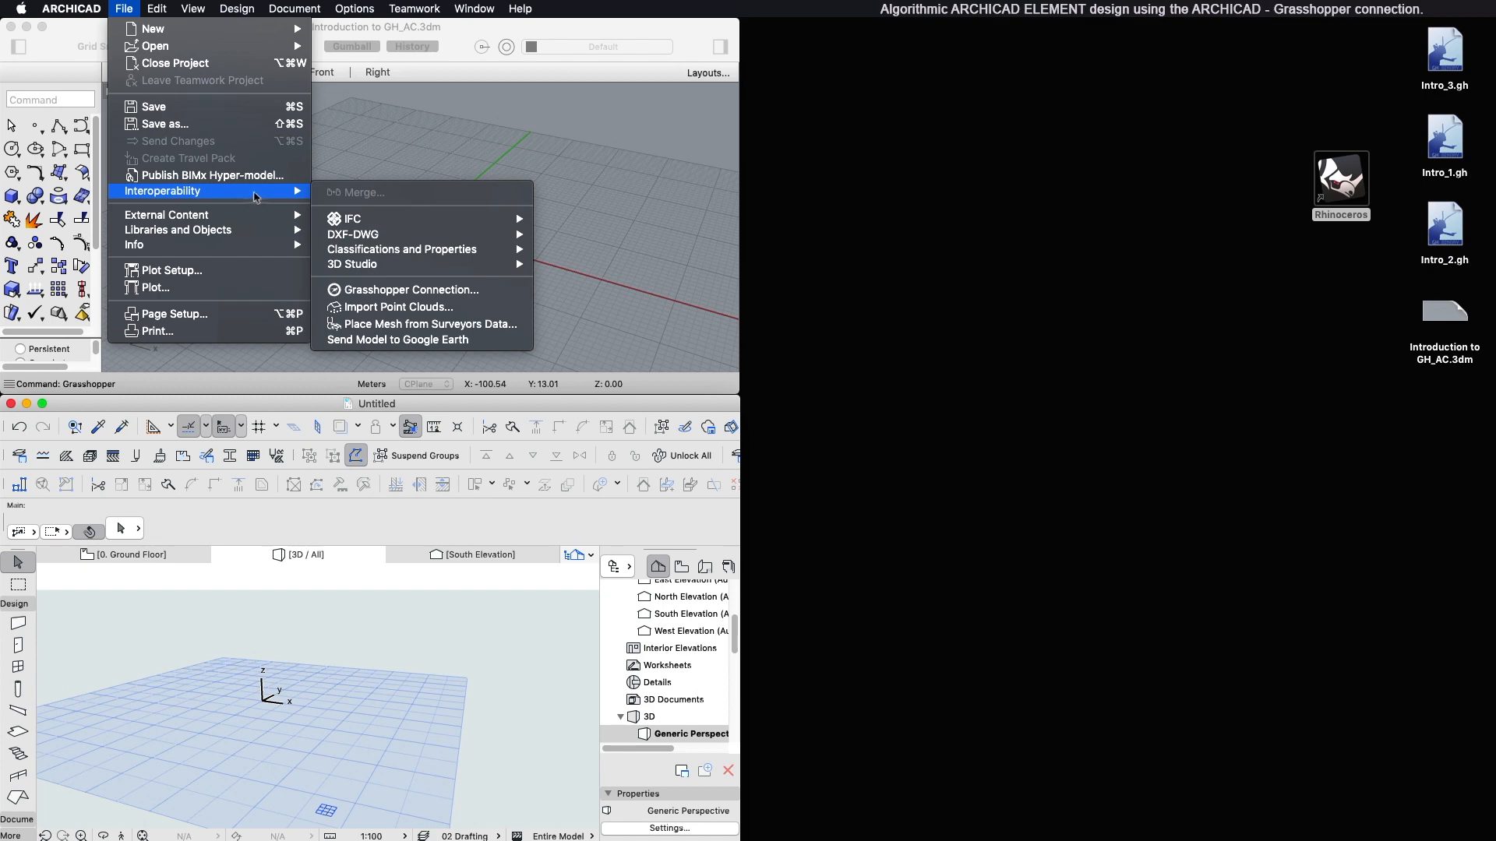
pyautogui.moveTo(409, 289)
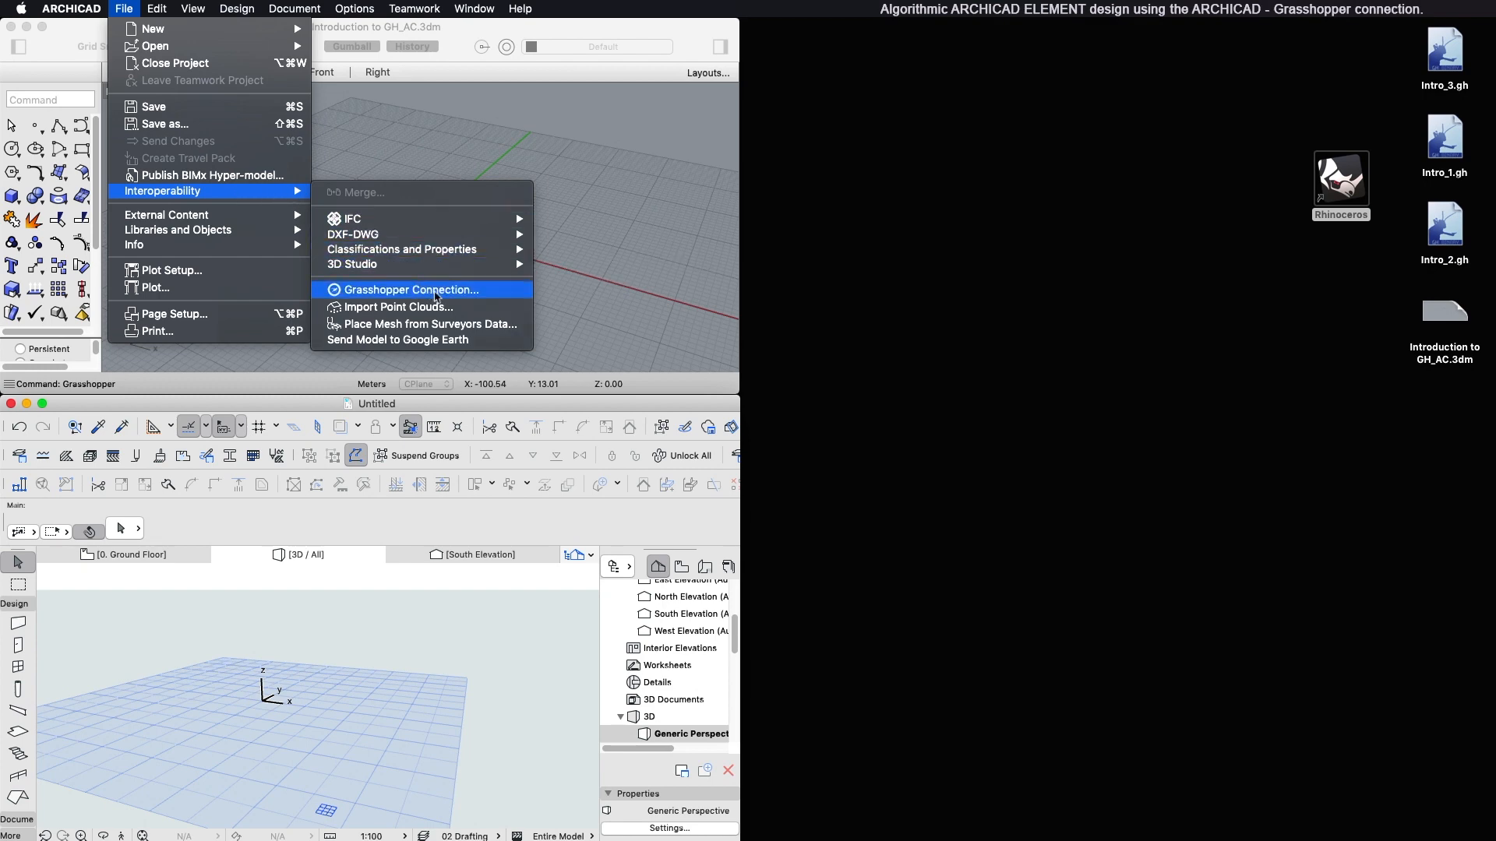
# - Start the live Grasshopper link from ARCHICAD's Grasshopper Connection palette
pyautogui.click(412, 289)
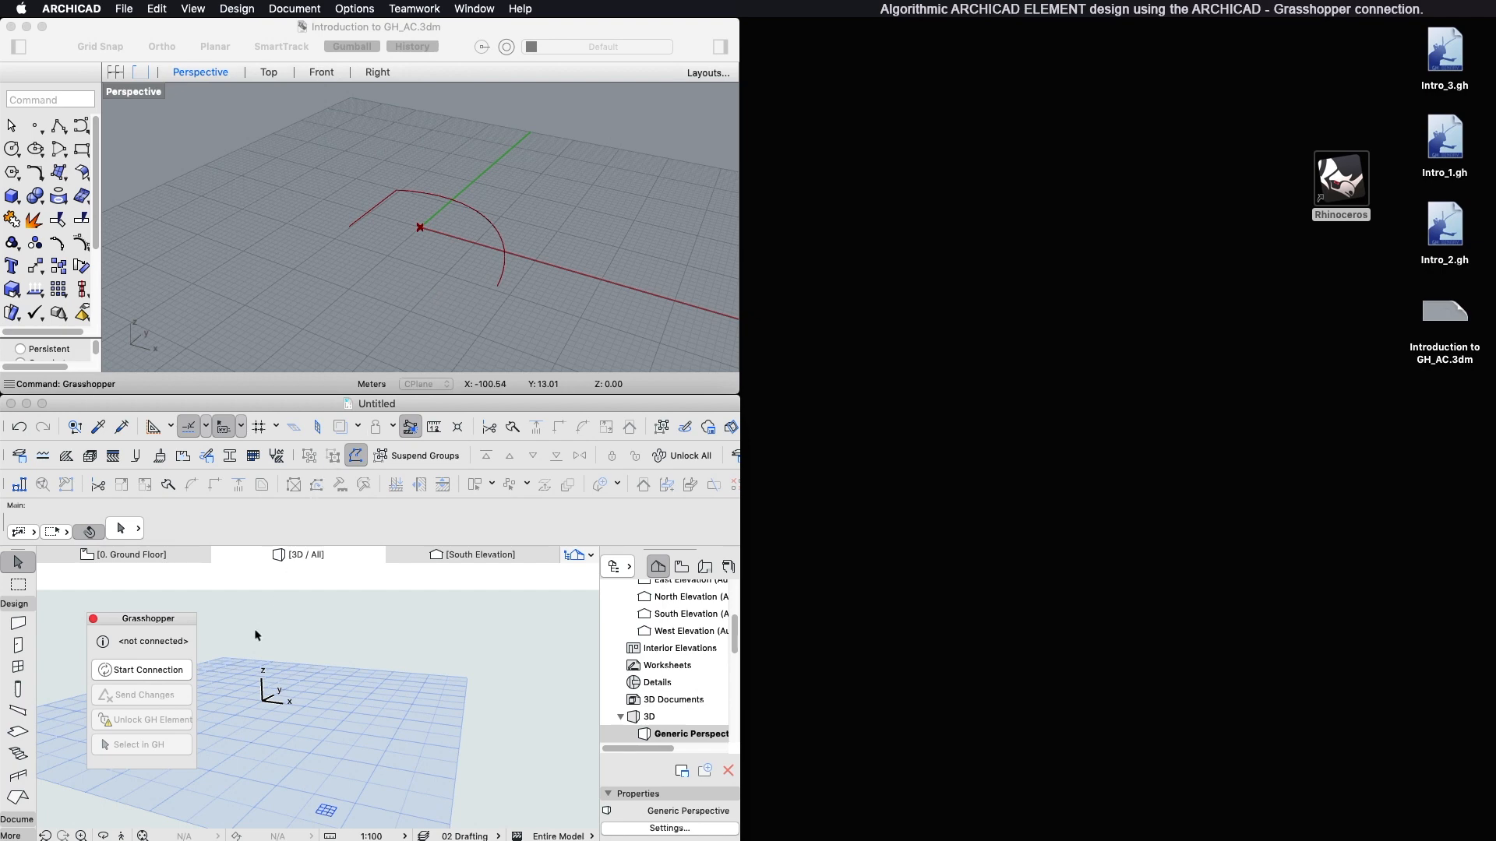
pyautogui.moveTo(95, 606)
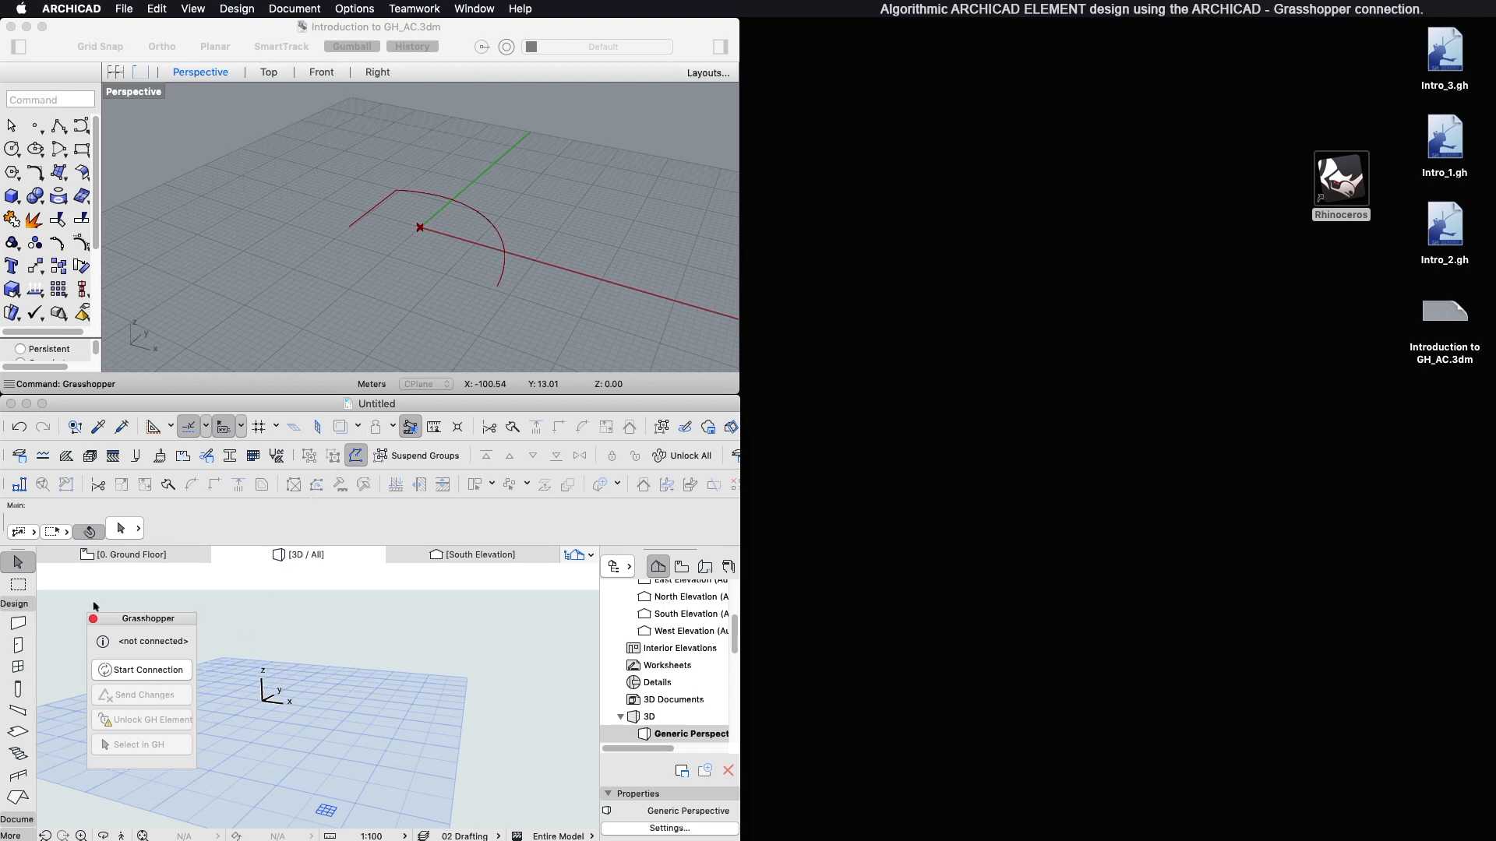
pyautogui.moveTo(146, 596)
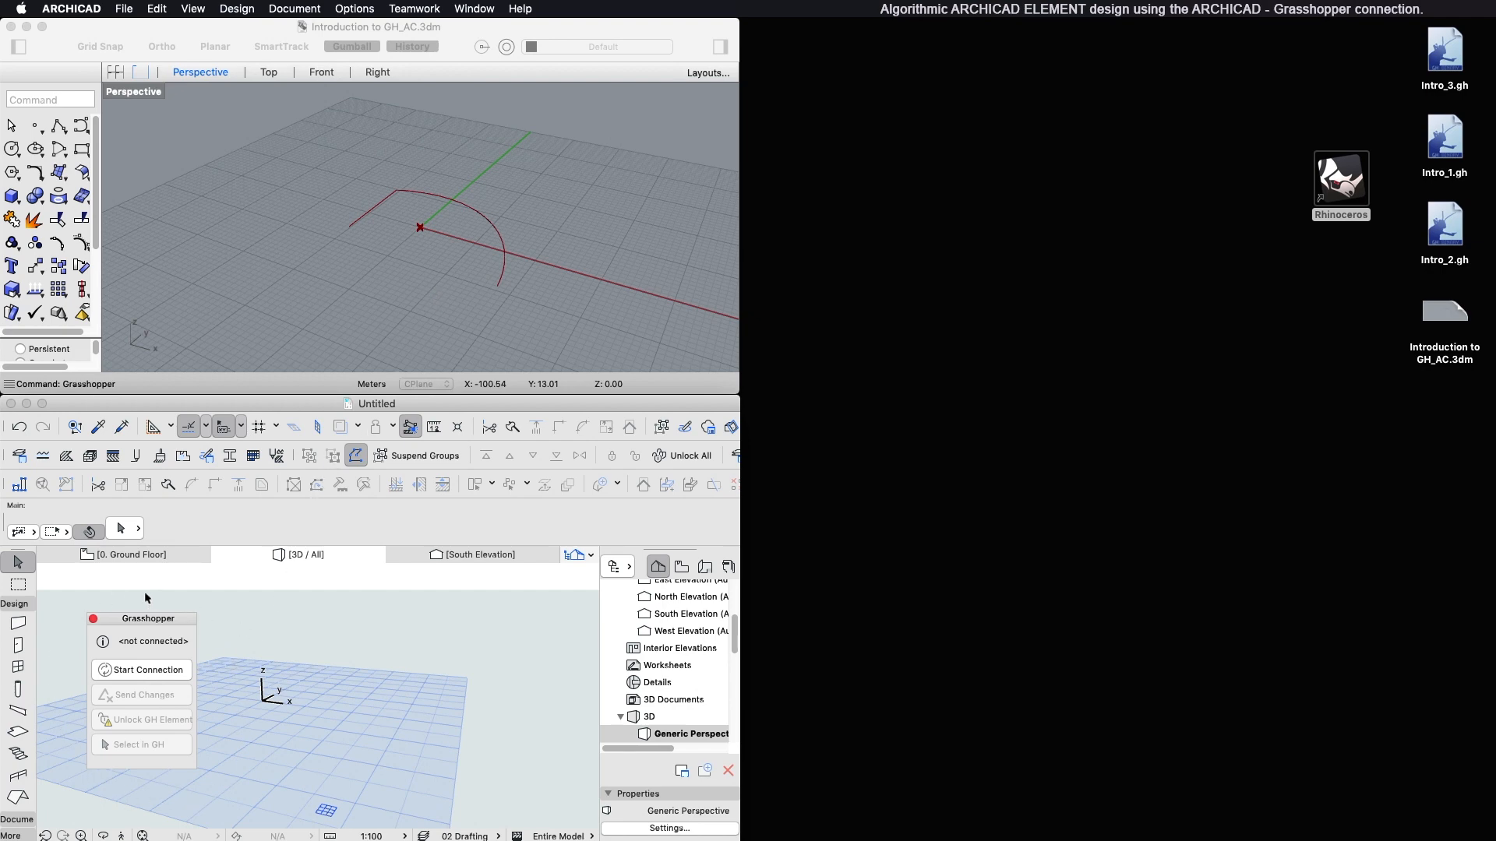
pyautogui.moveTo(146, 679)
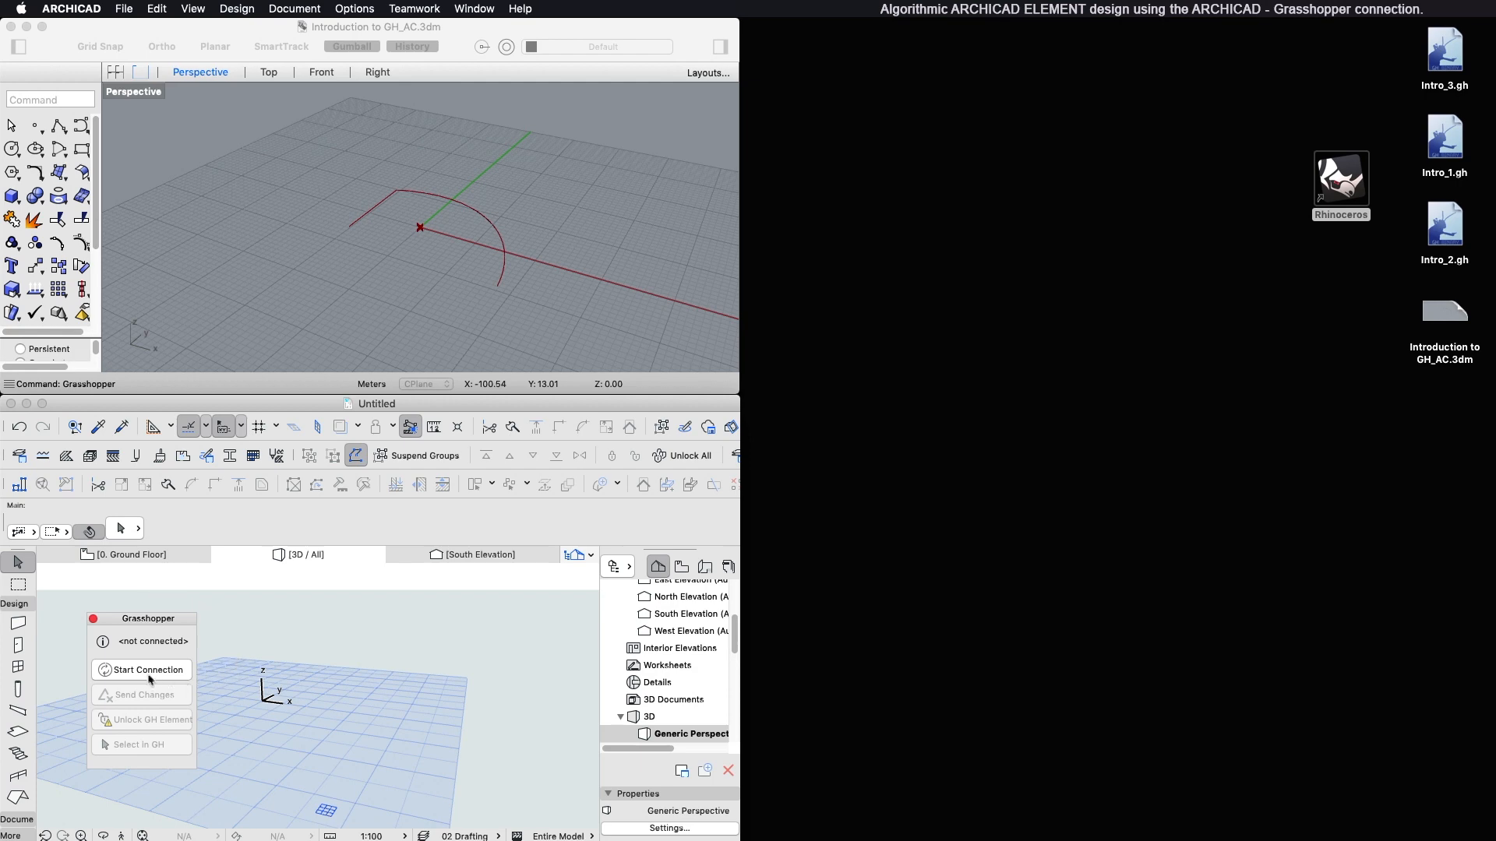
pyautogui.click(149, 669)
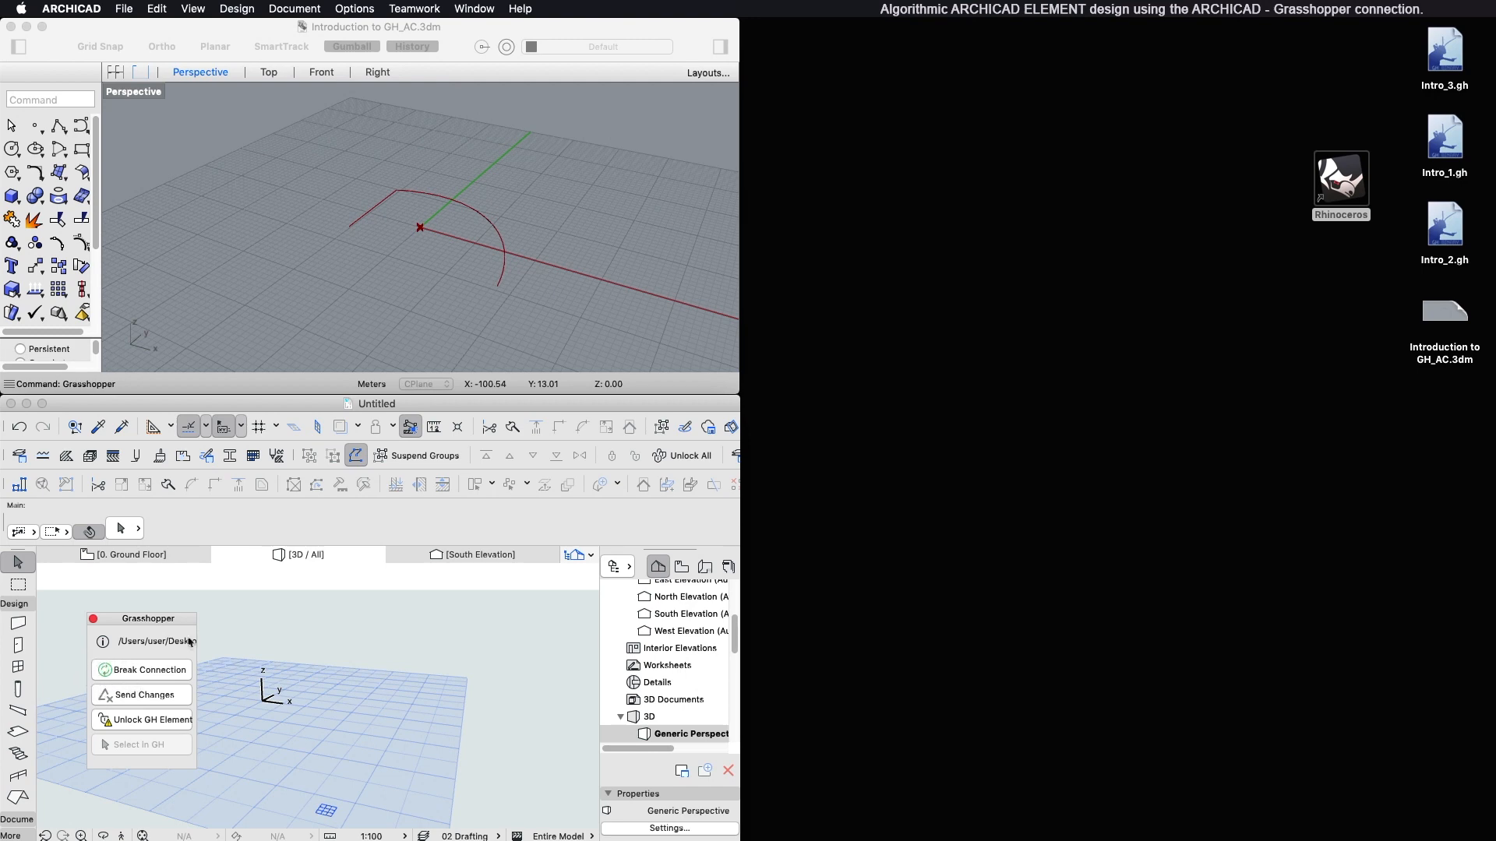
pyautogui.moveTo(666, 30)
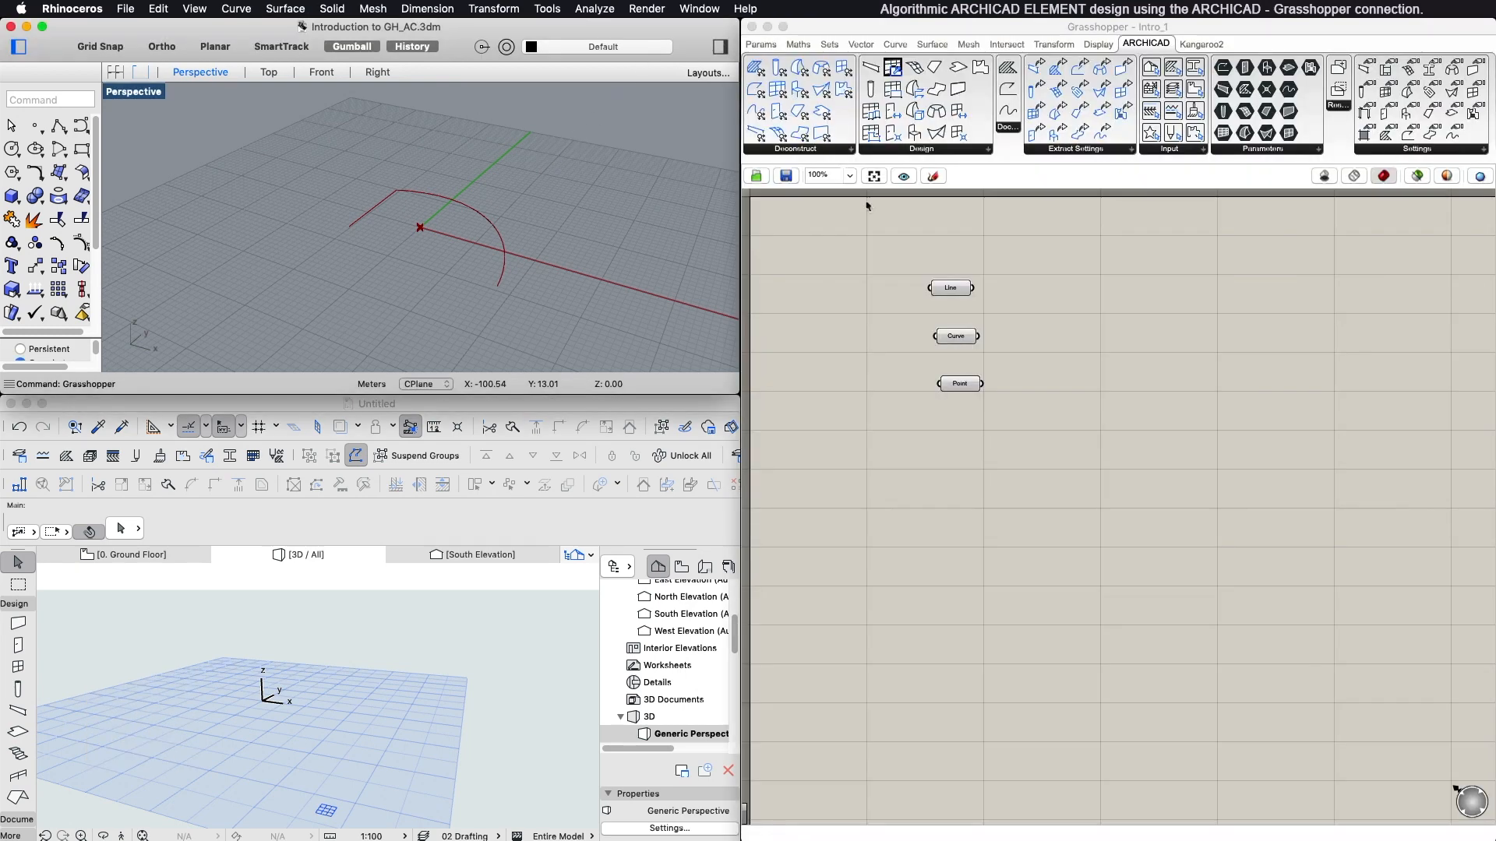
pyautogui.moveTo(843, 36)
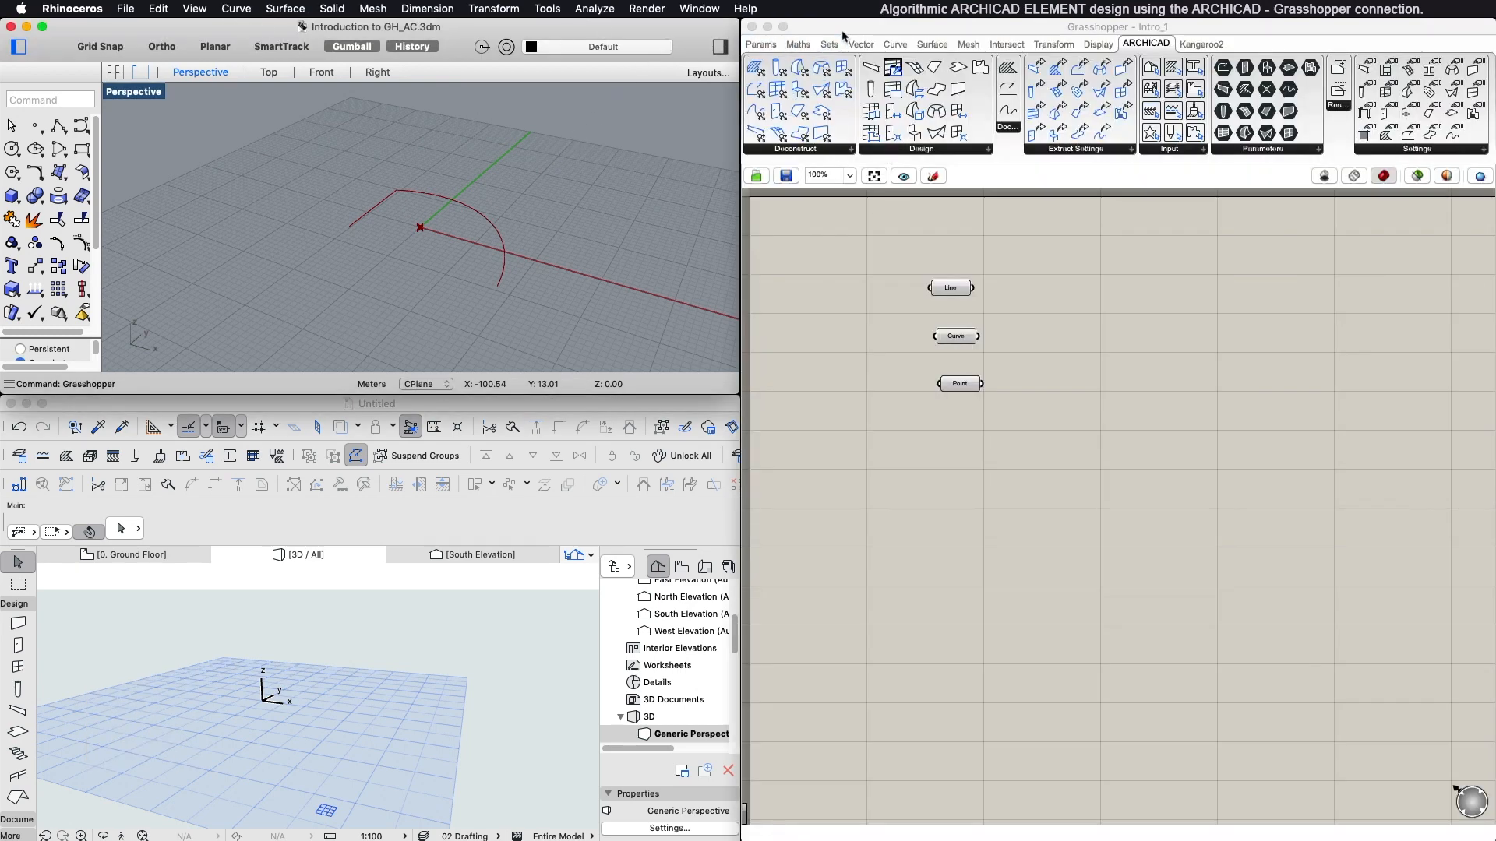
# - Connect the Intro_2 document to ARCHICAD via File > Connect Document to ARCHICAD
pyautogui.click(130, 9)
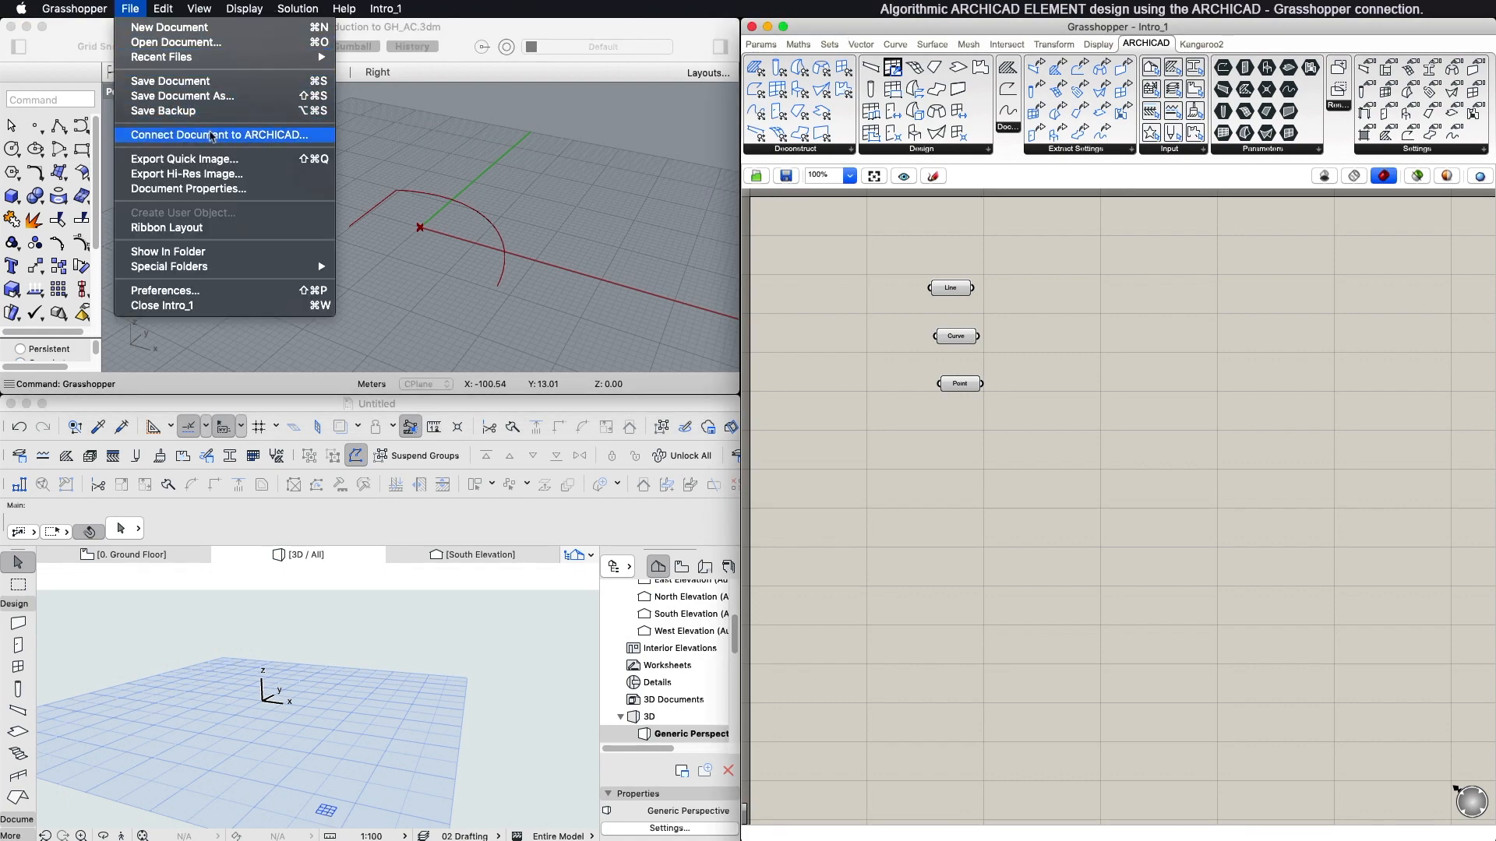
pyautogui.click(214, 134)
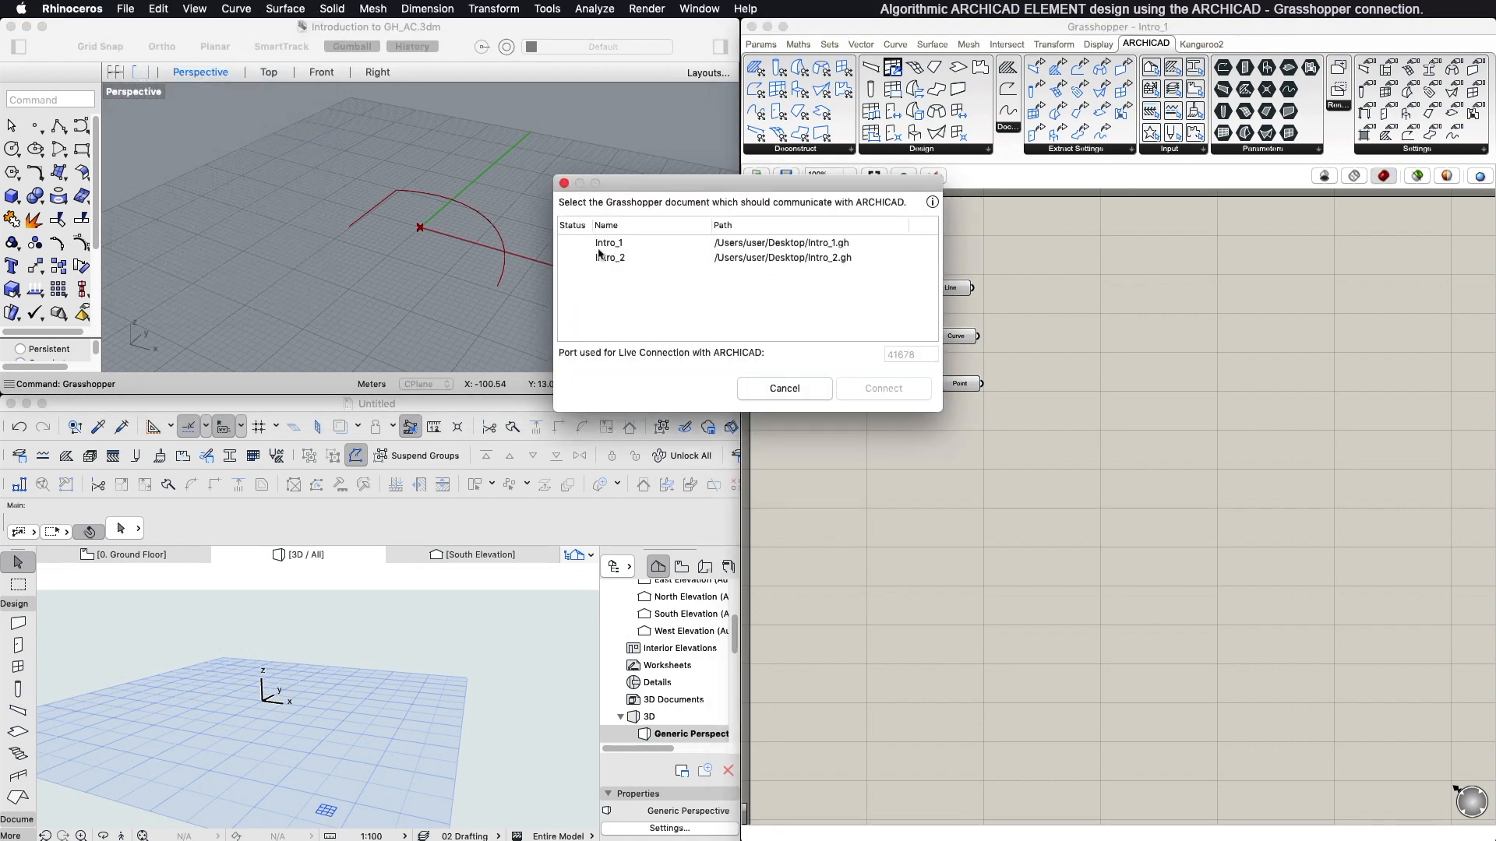
pyautogui.click(652, 257)
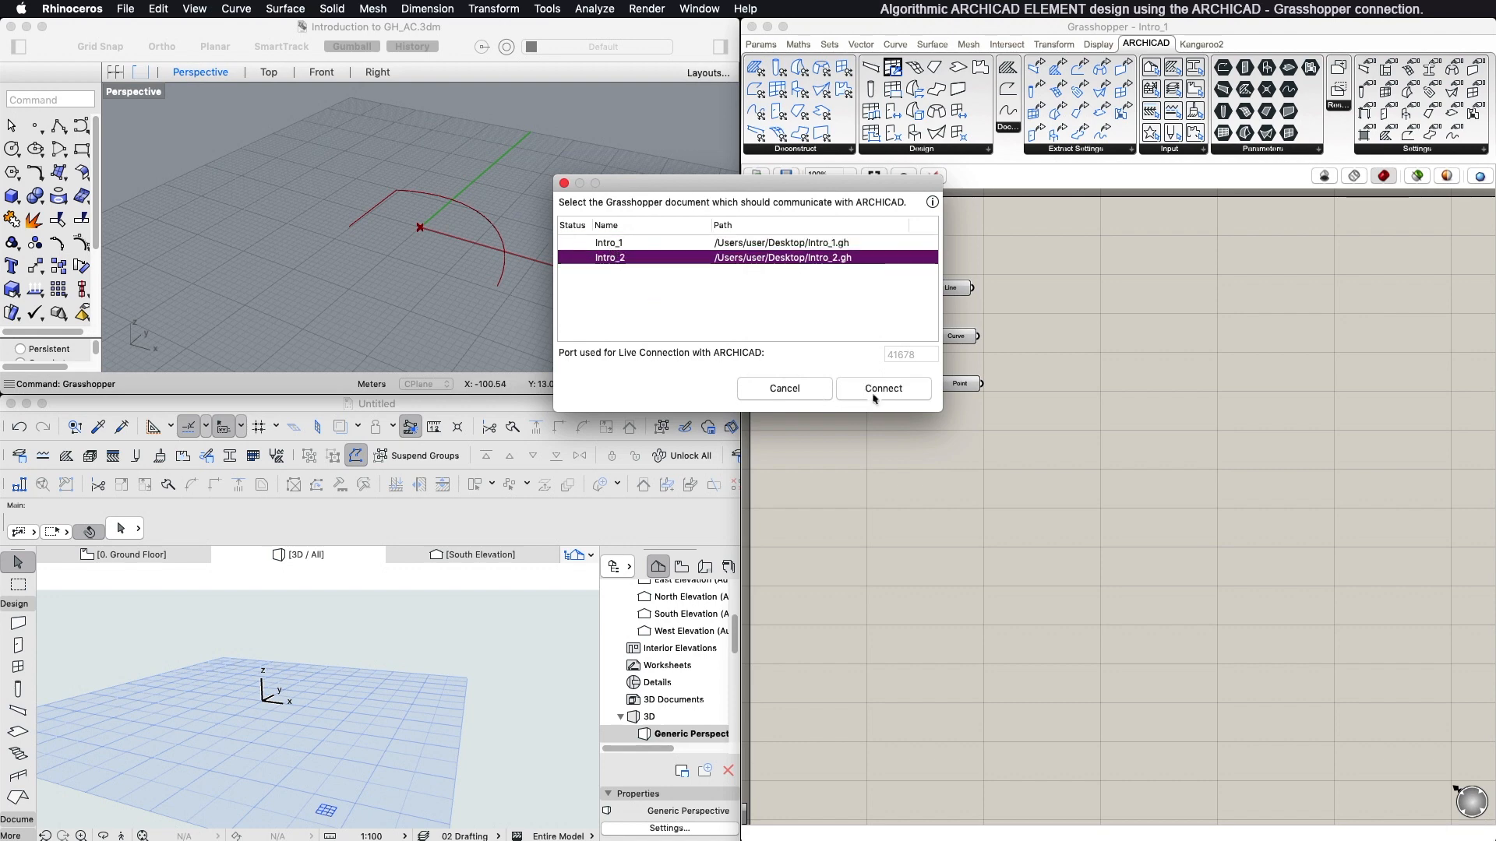
pyautogui.click(882, 388)
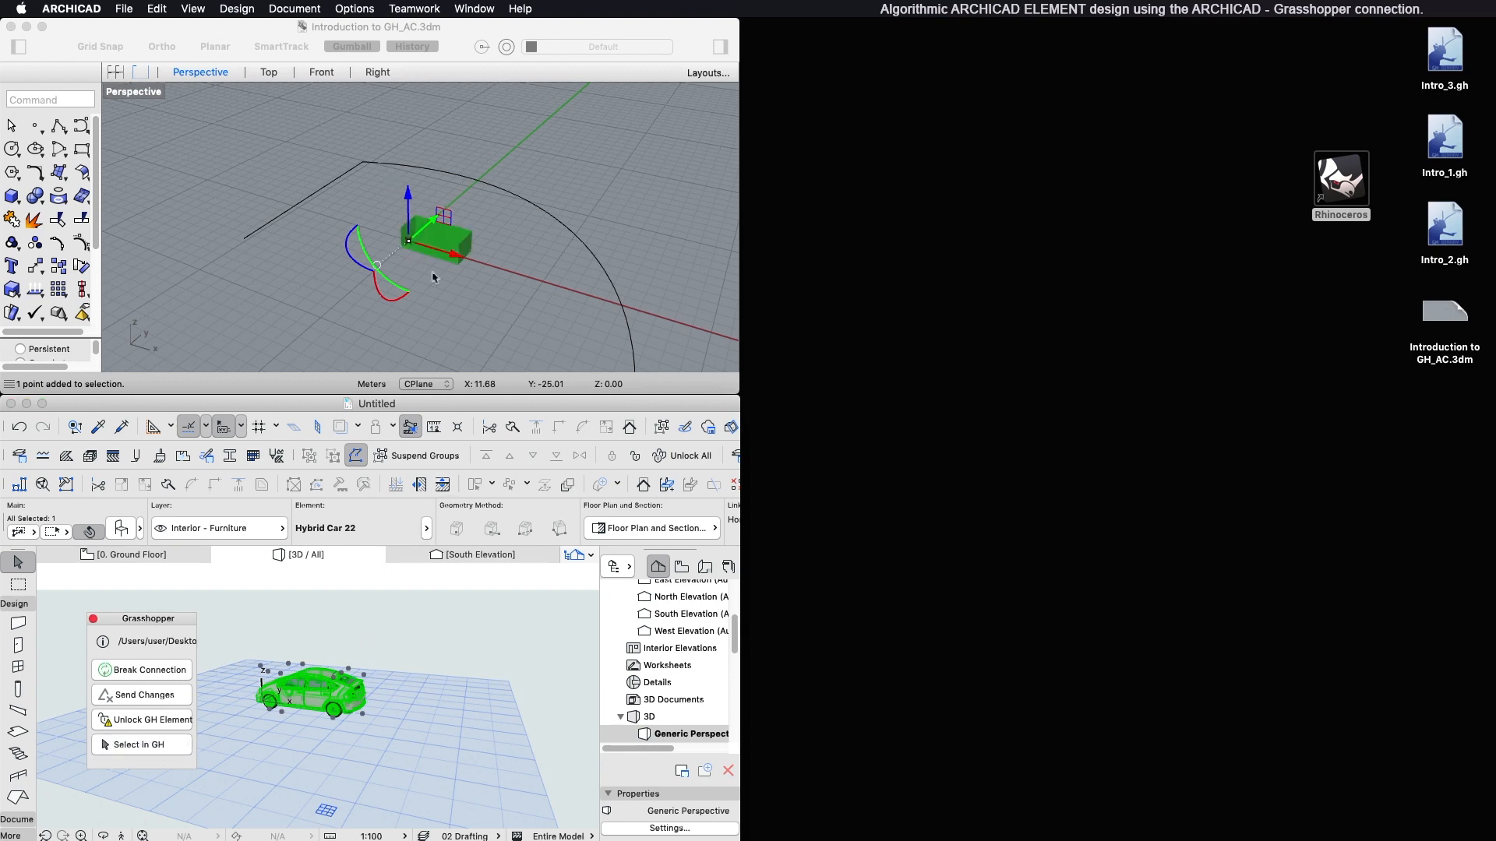
# - Select the synced Hybrid Car 22 object in the ARCHICAD 3D window to inspect it
pyautogui.click(1340, 176)
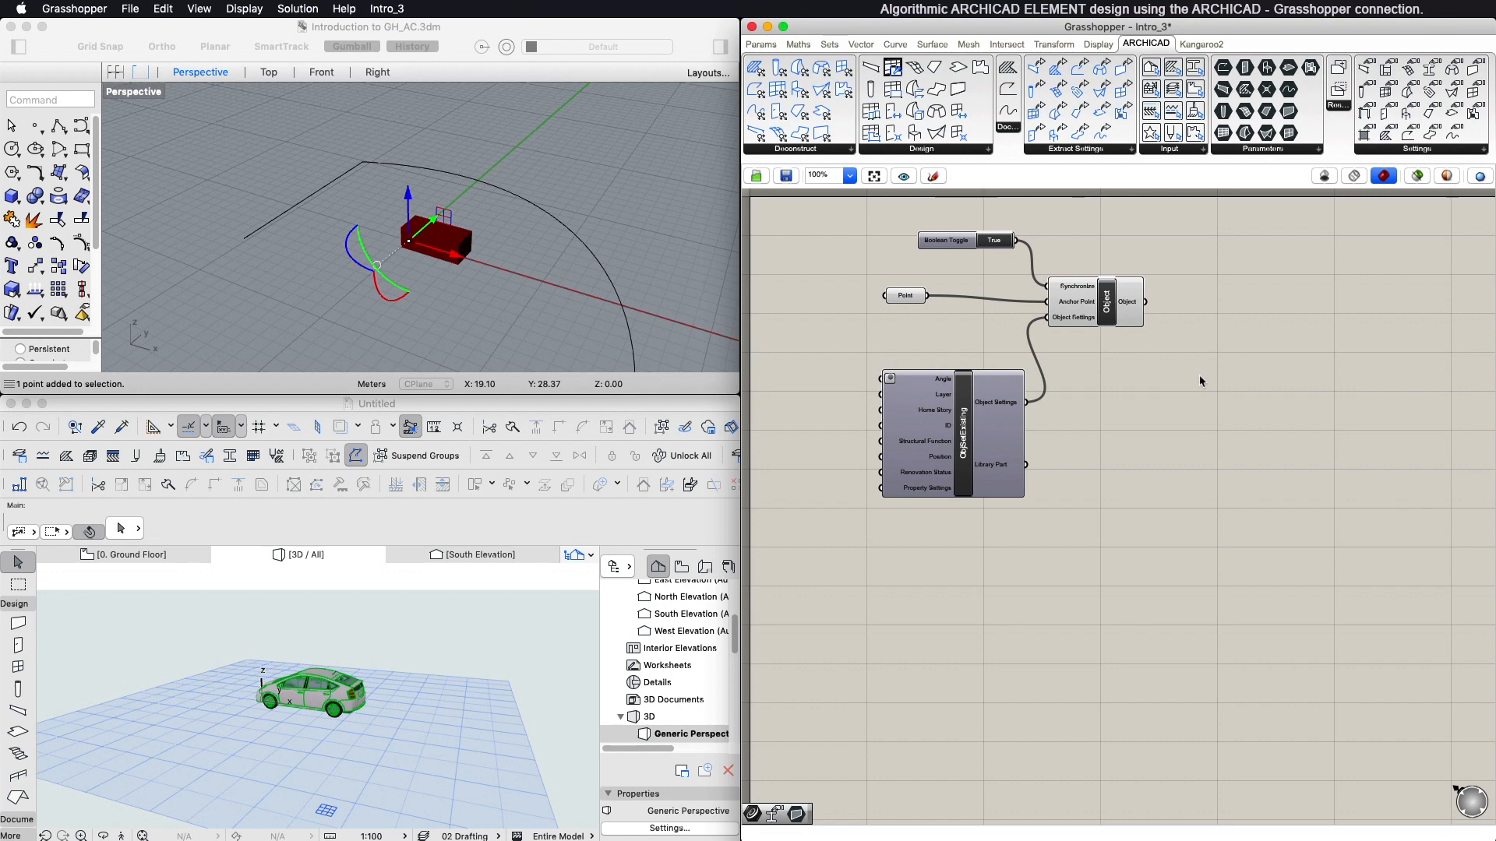
pyautogui.moveTo(1199, 380)
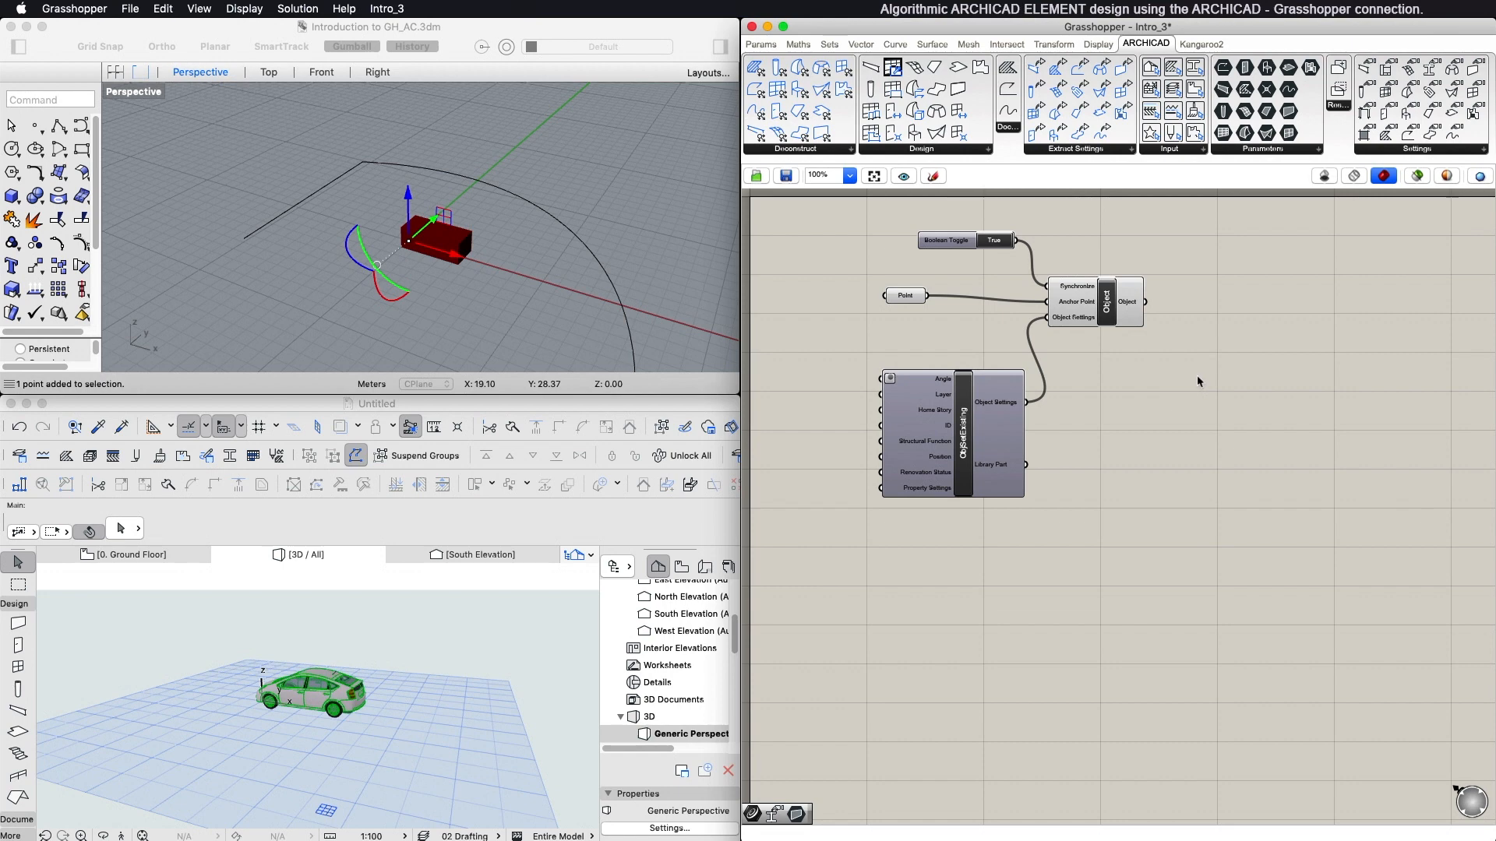
pyautogui.moveTo(1140, 373)
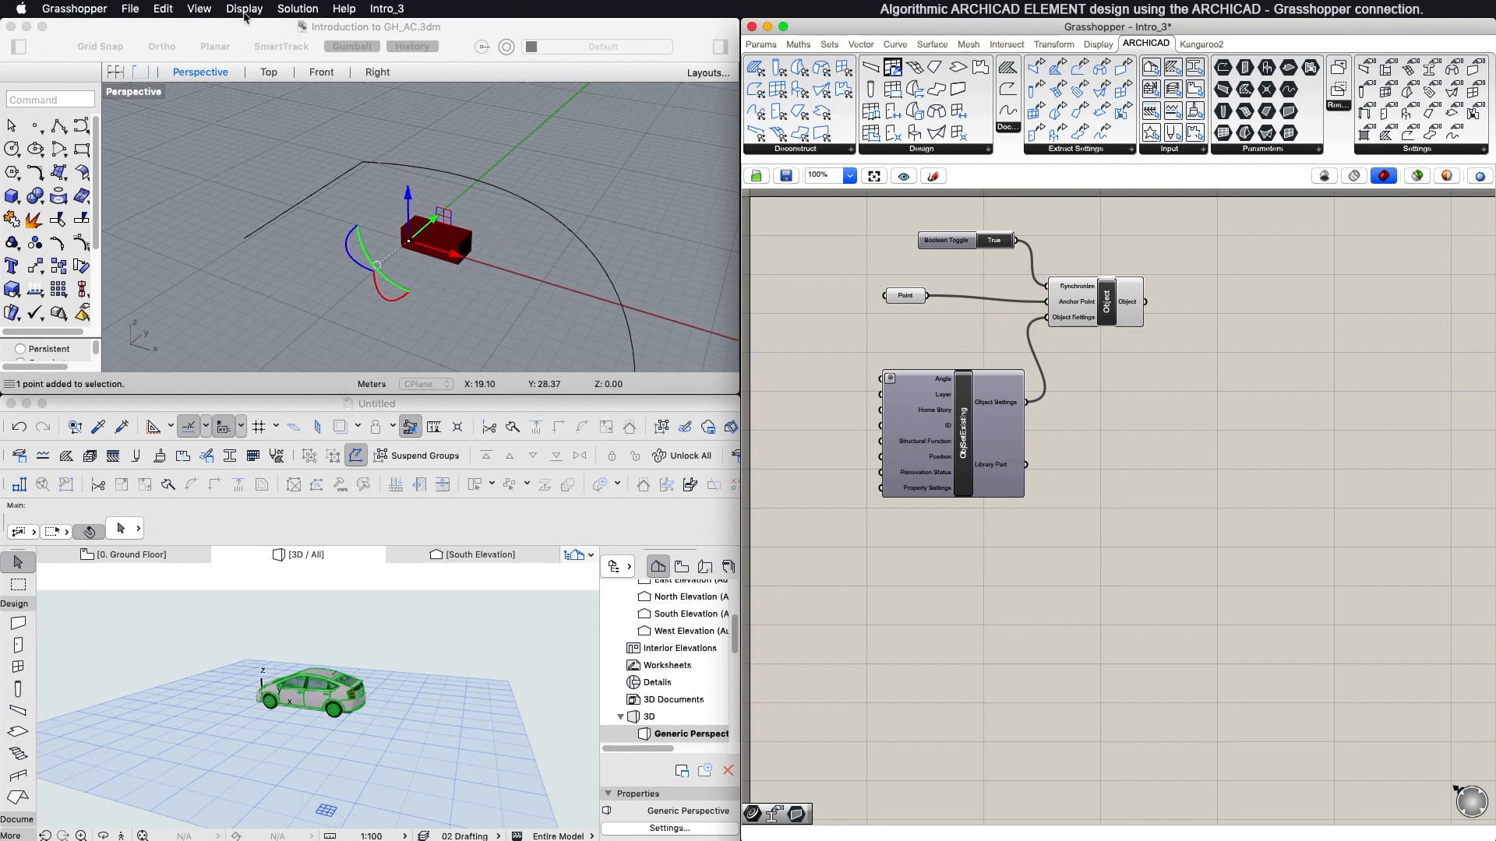
pyautogui.click(244, 9)
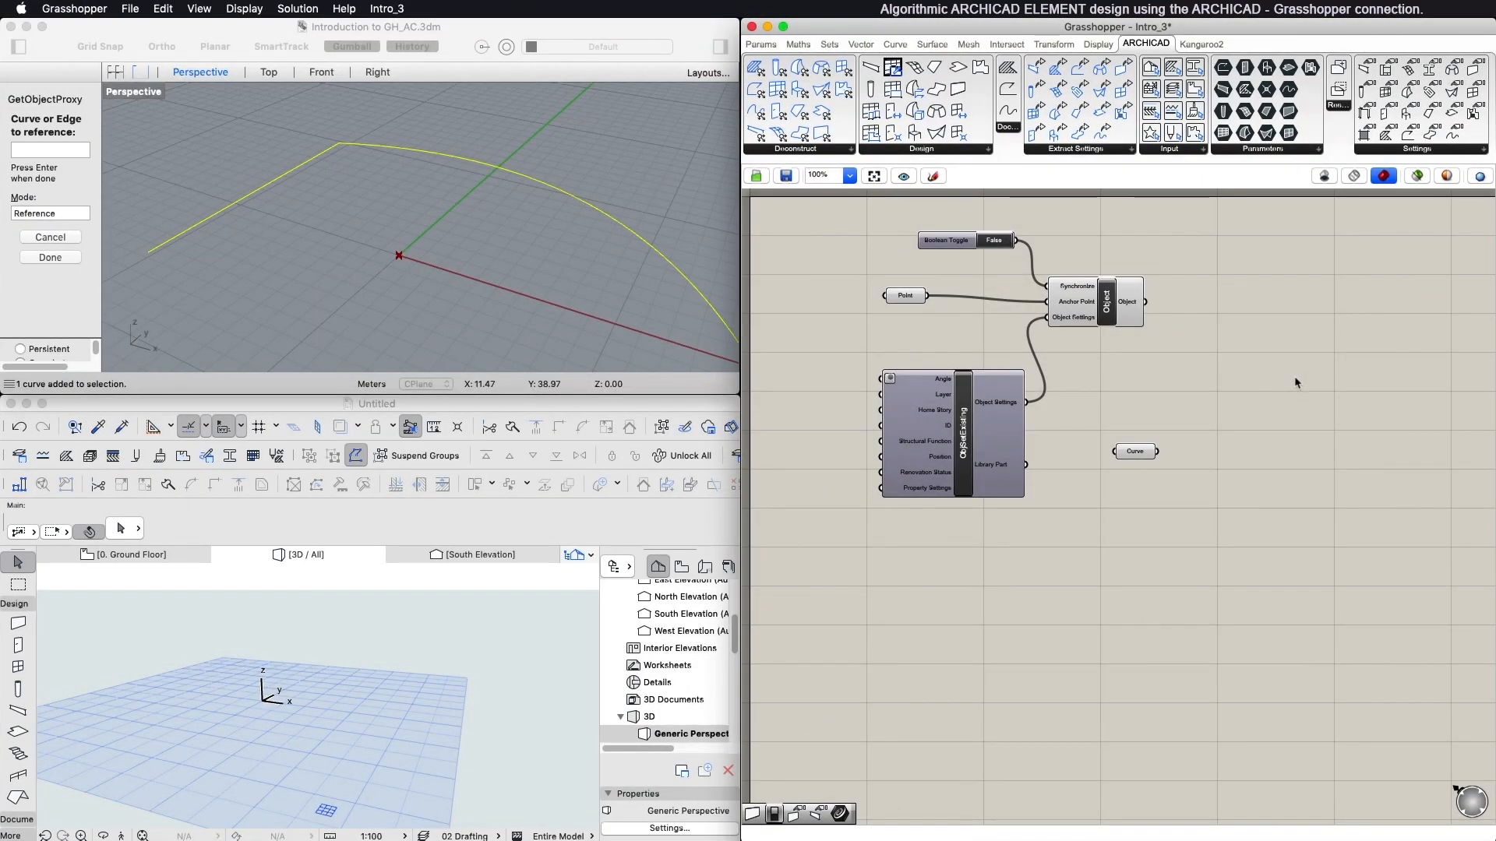
pyautogui.moveTo(1192, 280)
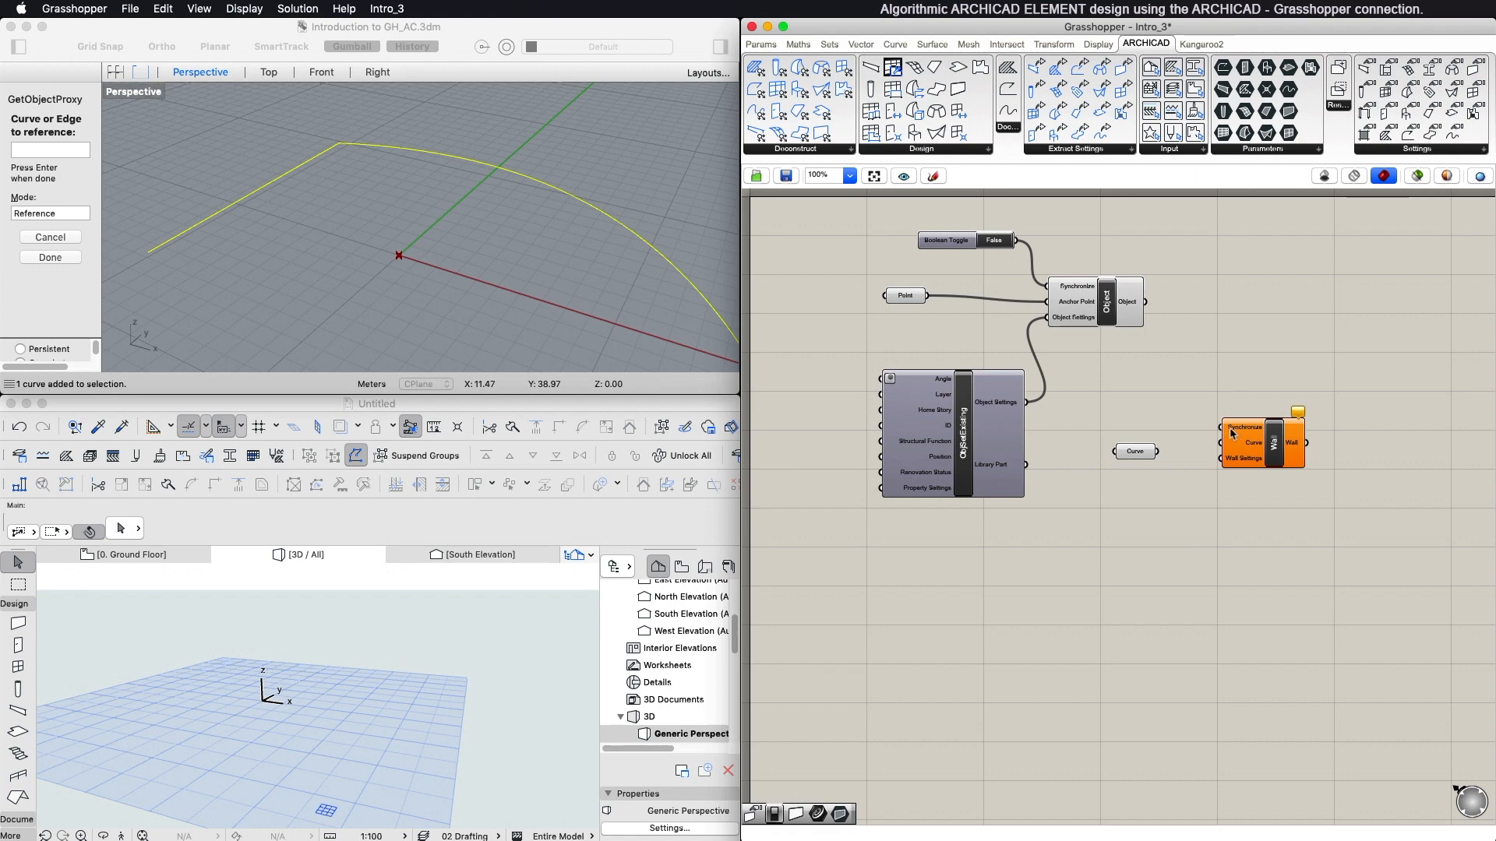
pyautogui.moveTo(1231, 435)
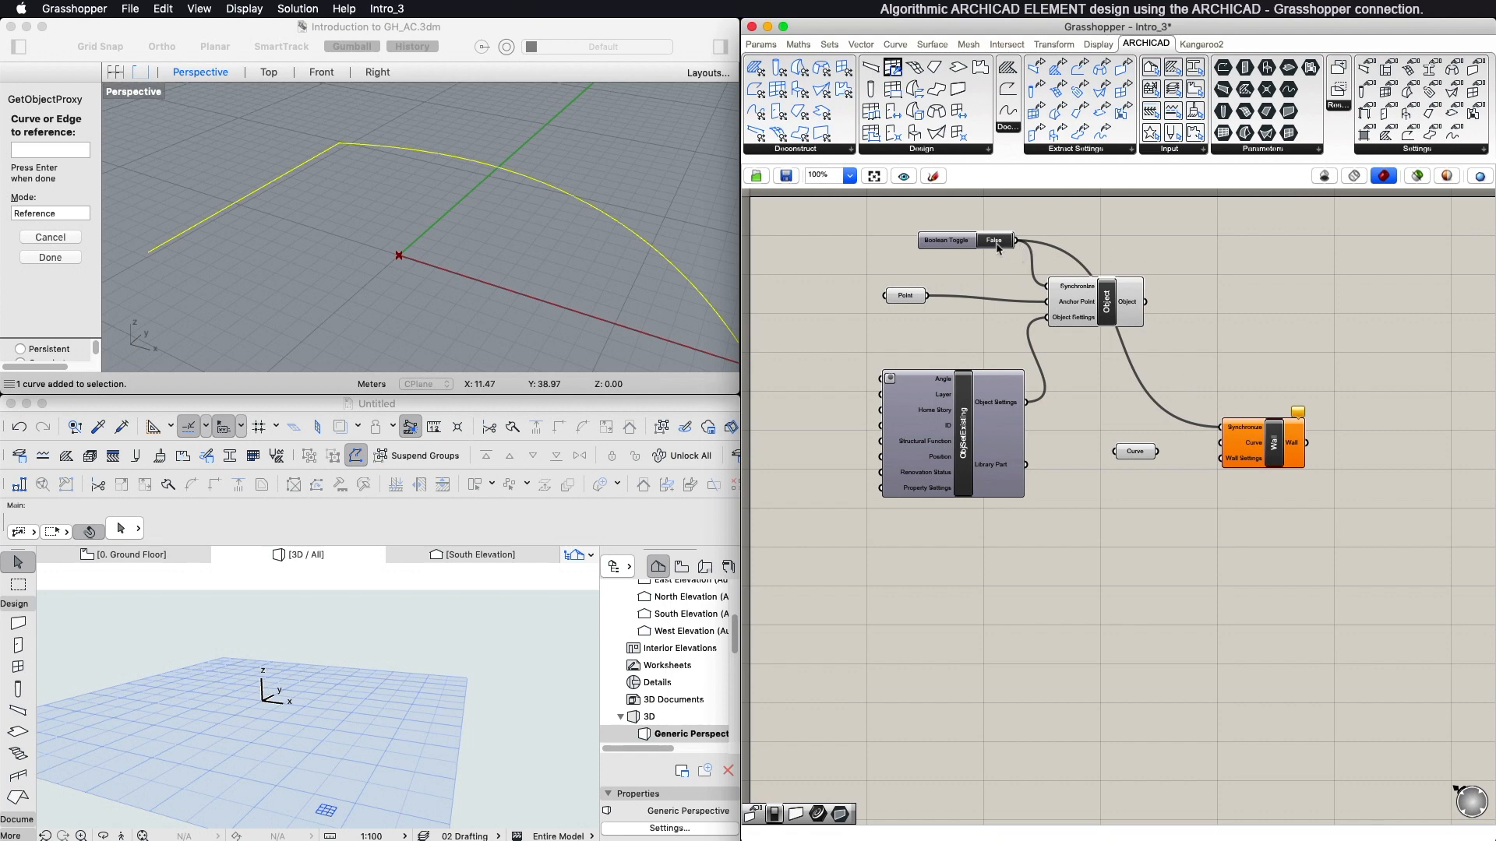
# - Set the Boolean Toggle back to True so the Hybrid Car returns to ARCHICAD
pyautogui.click(996, 240)
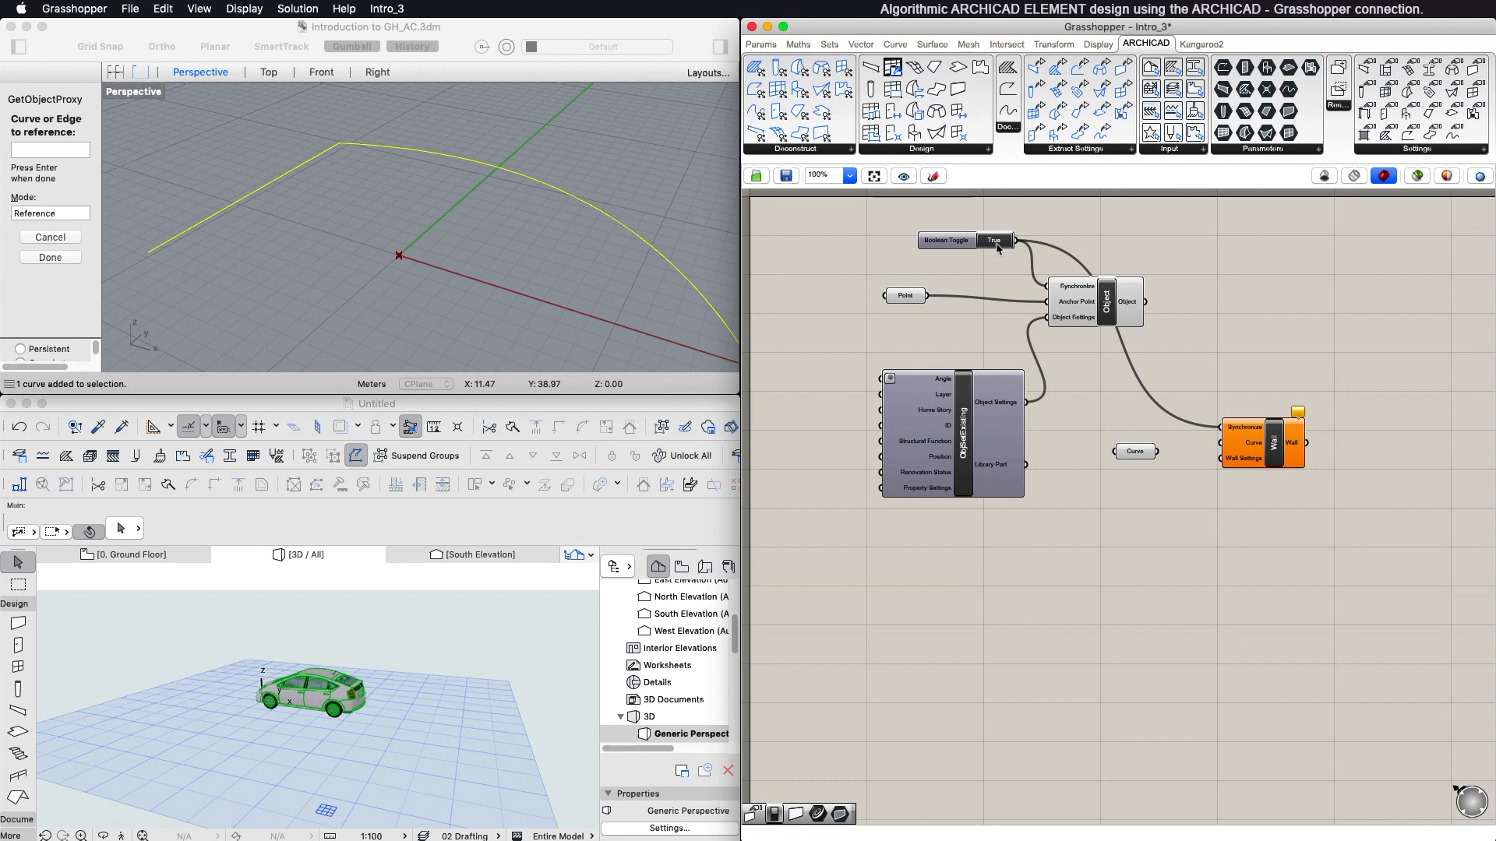
pyautogui.moveTo(1155, 445)
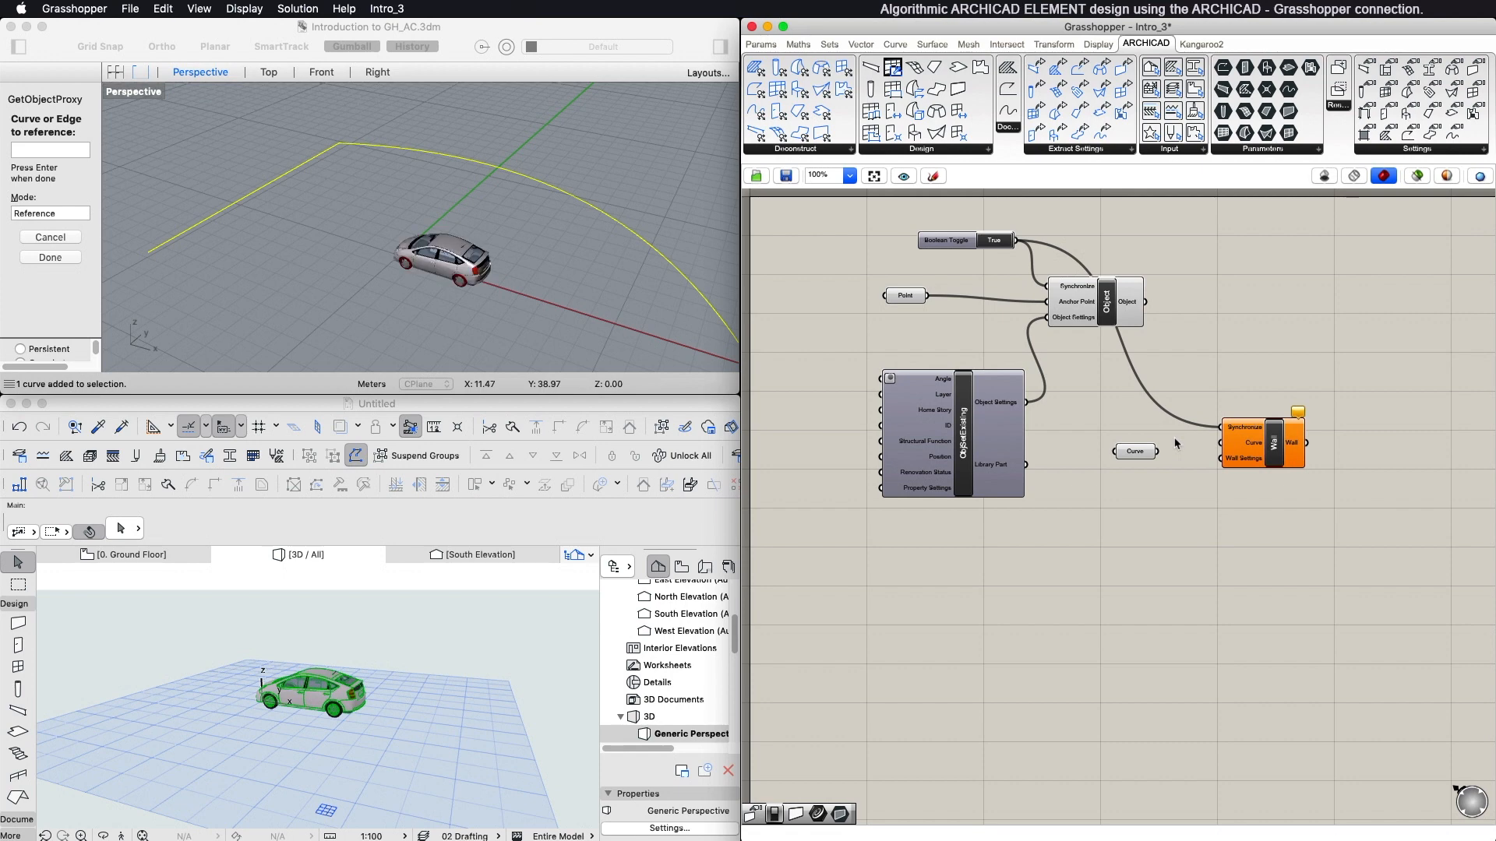
pyautogui.moveTo(1235, 443)
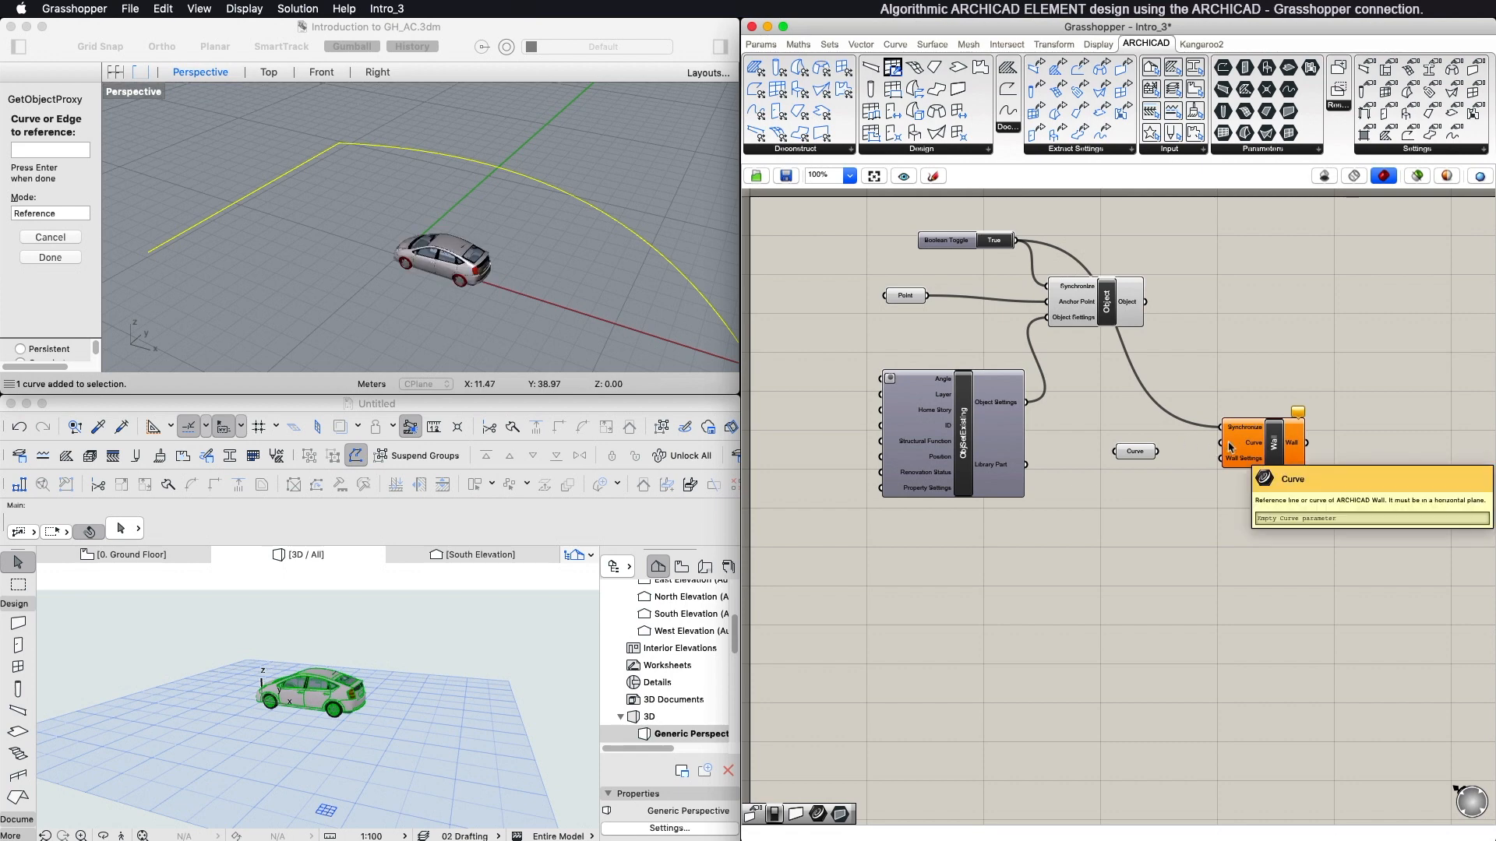
pyautogui.moveTo(1176, 454)
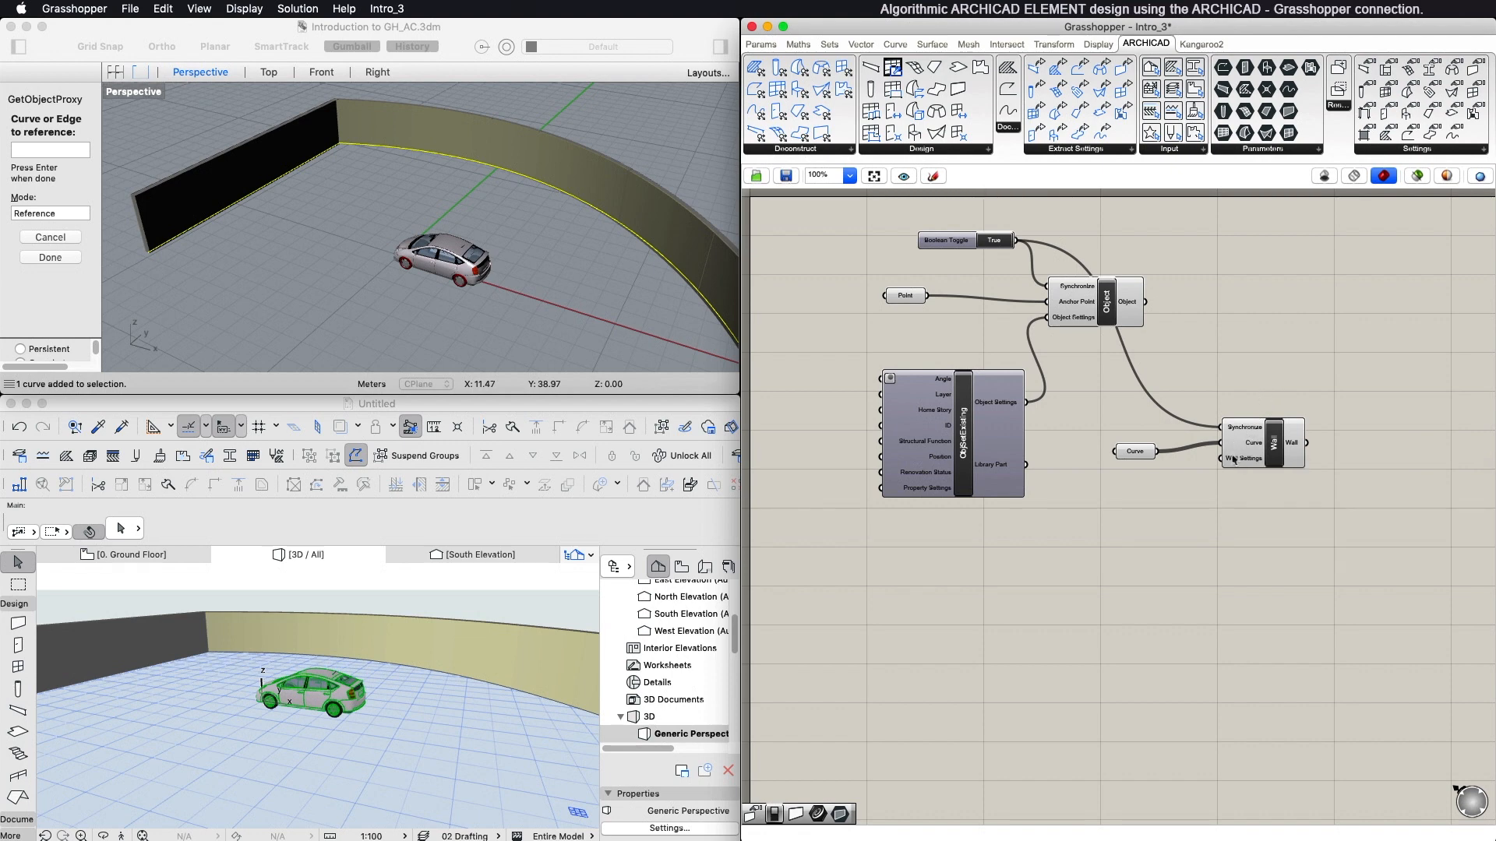
pyautogui.moveTo(1380, 316)
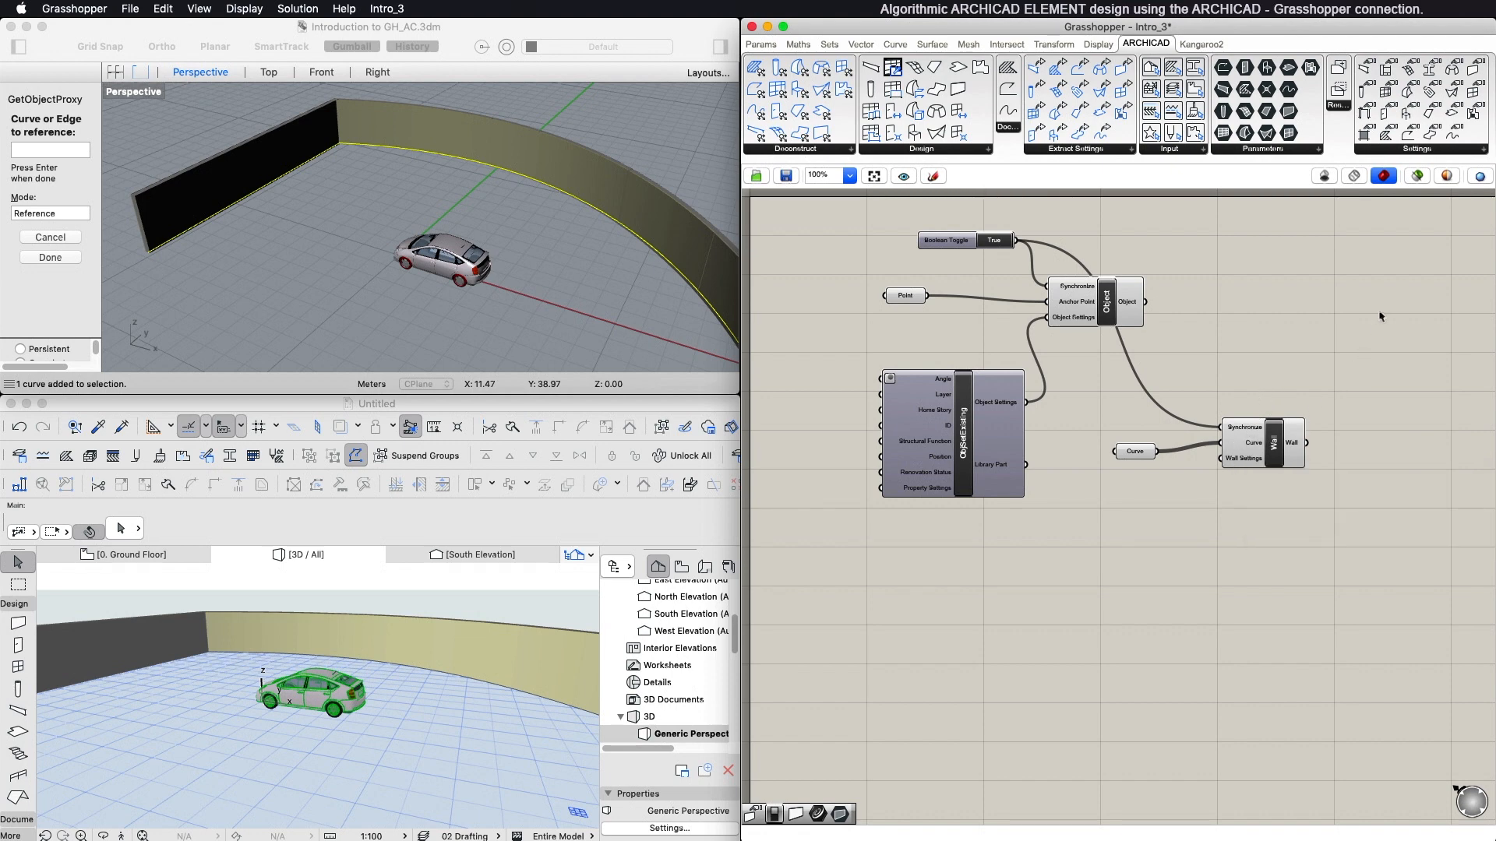